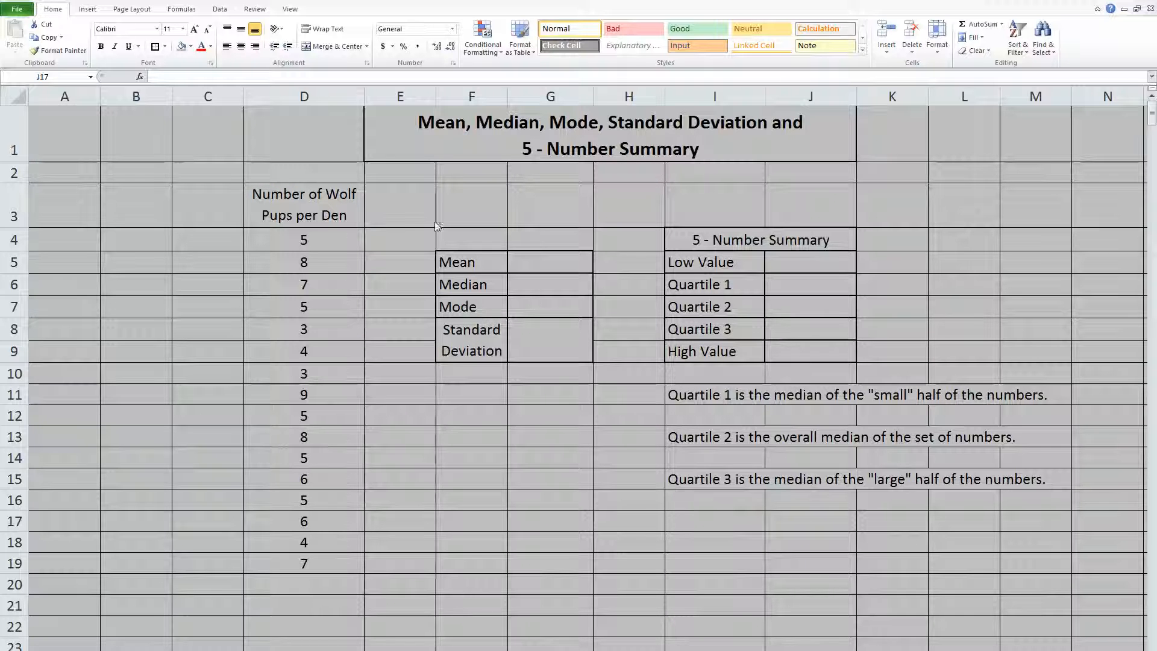
mouse_move(335, 232)
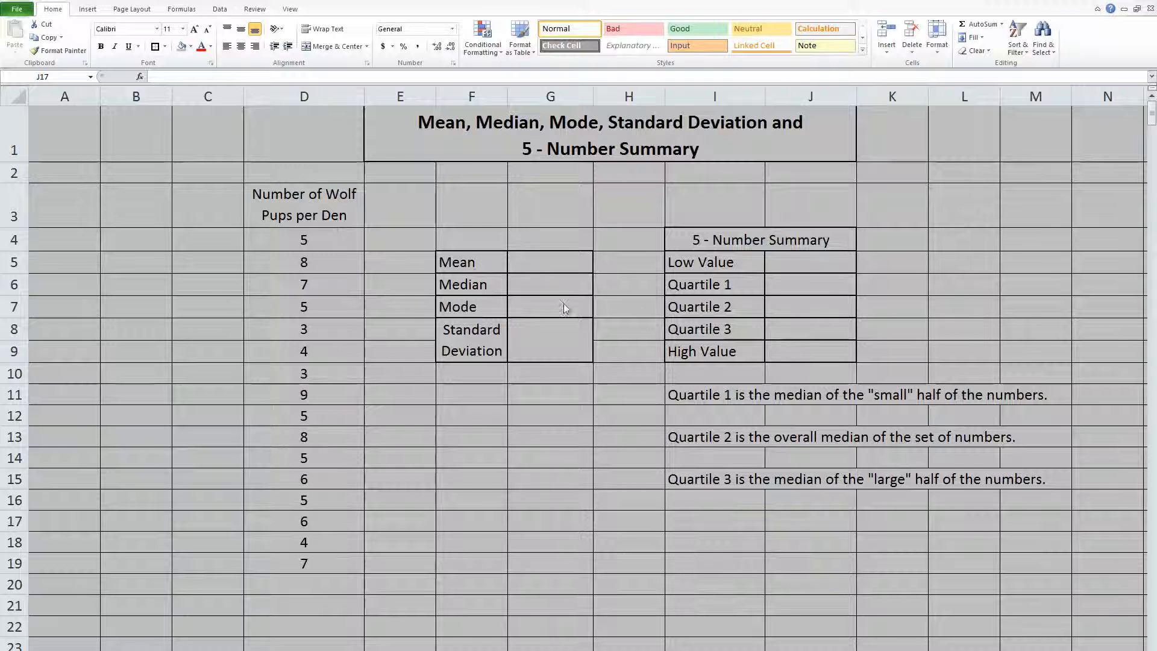
mouse_move(651, 328)
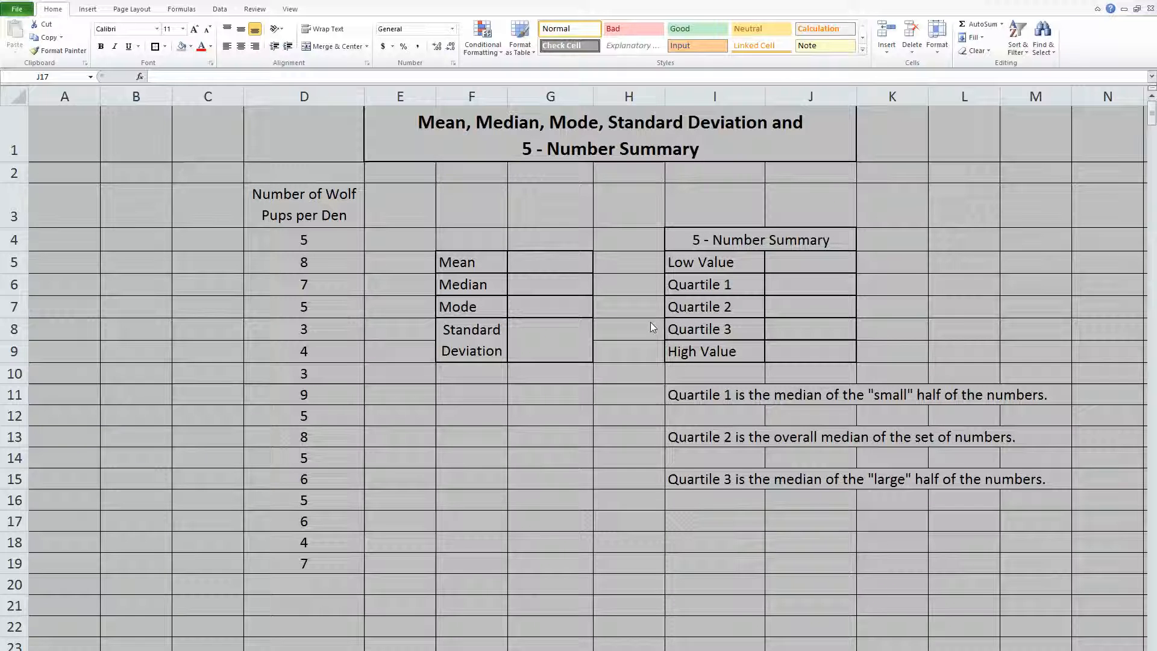
mouse_move(376, 593)
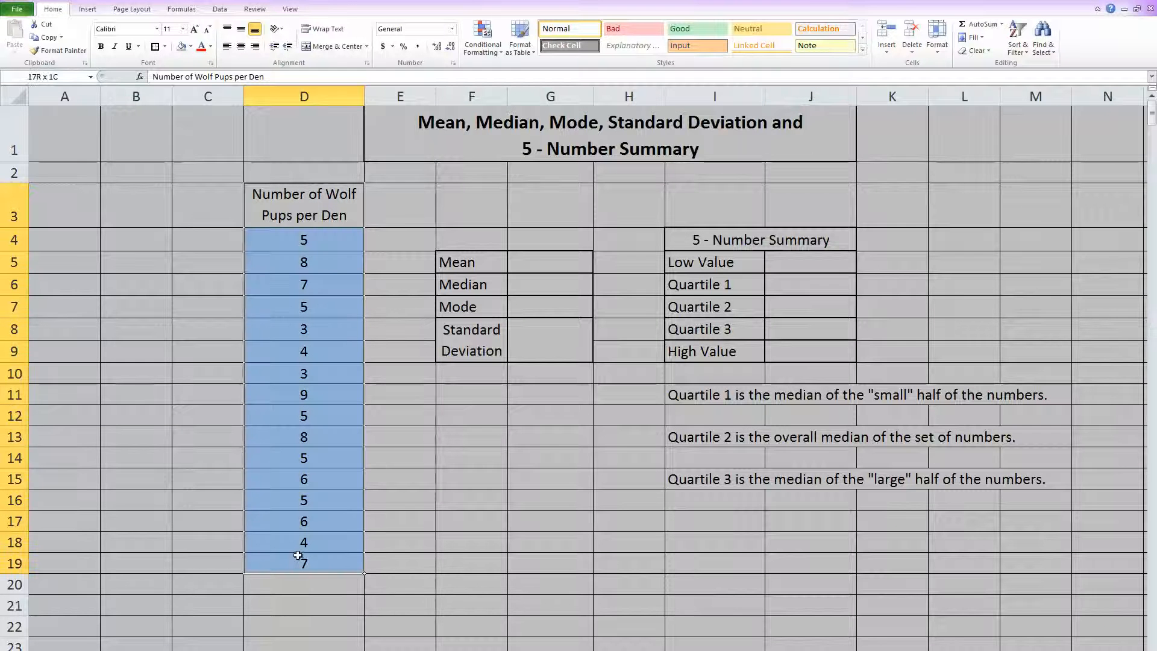
- Sort the pup counts smallest to largest via Sort & Filter, giving 3 through 9
left_click(1015, 34)
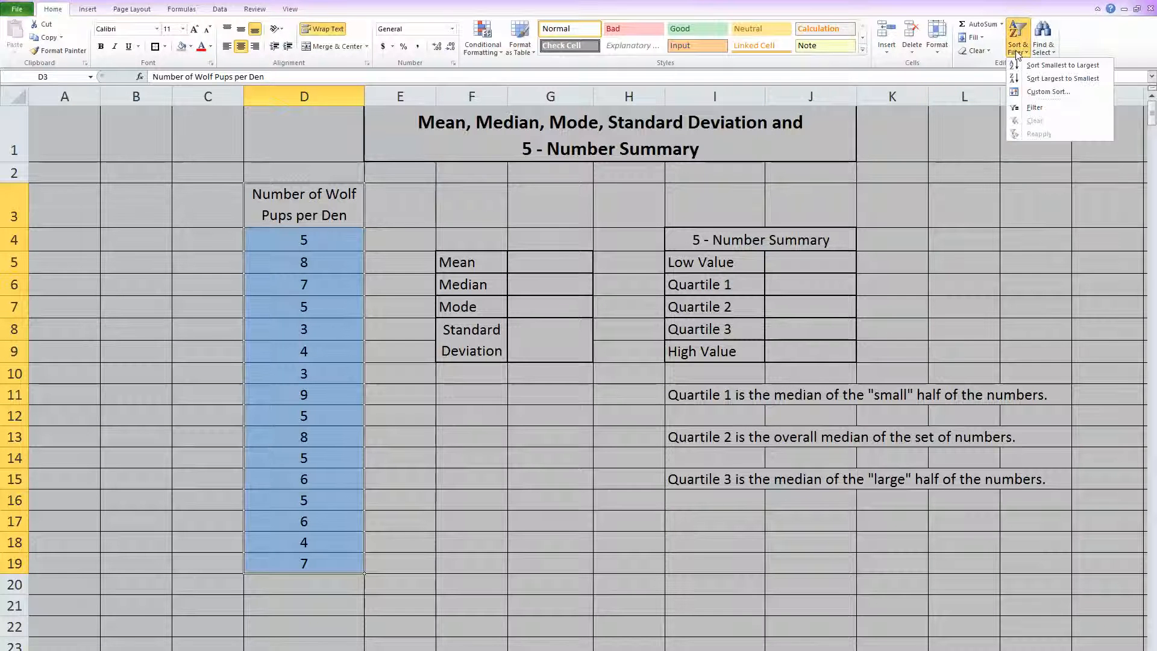
left_click(1062, 65)
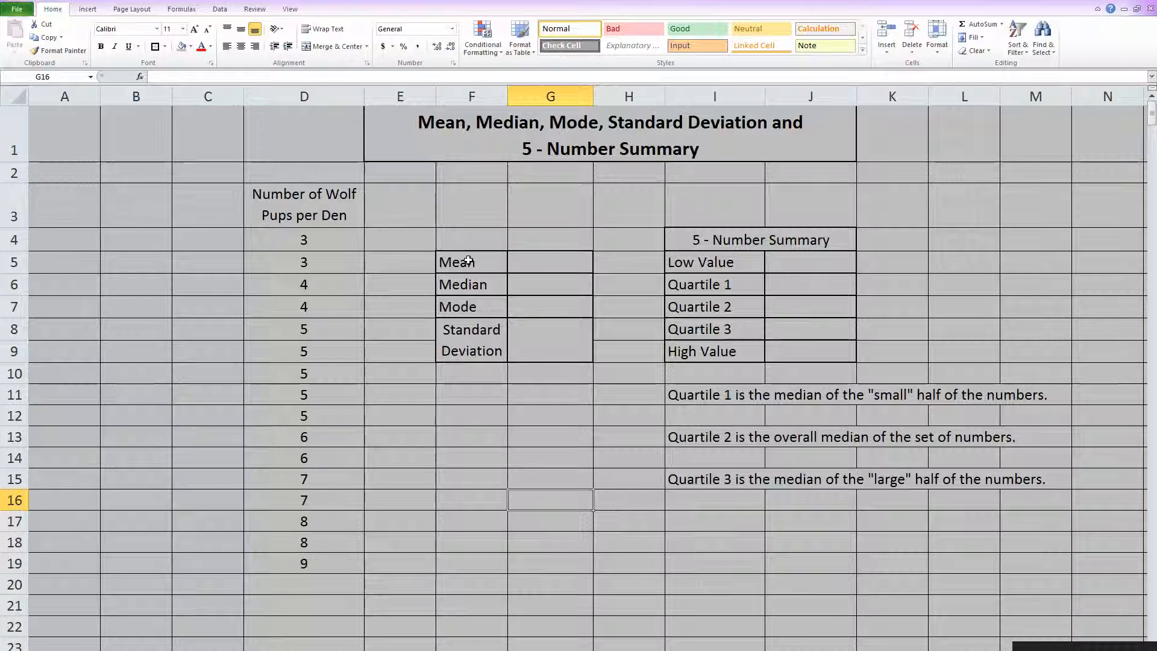
- Enter =AVERAGE(D4:D19) in G5 to get the mean 5.625
left_click(549, 262)
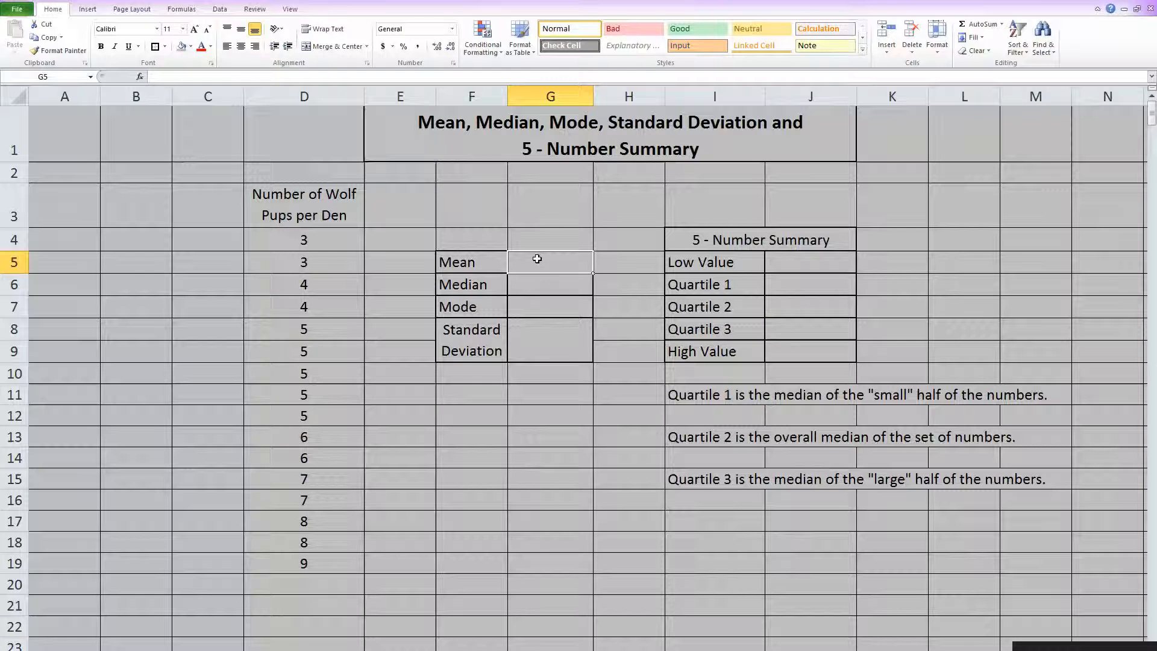
type("=a")
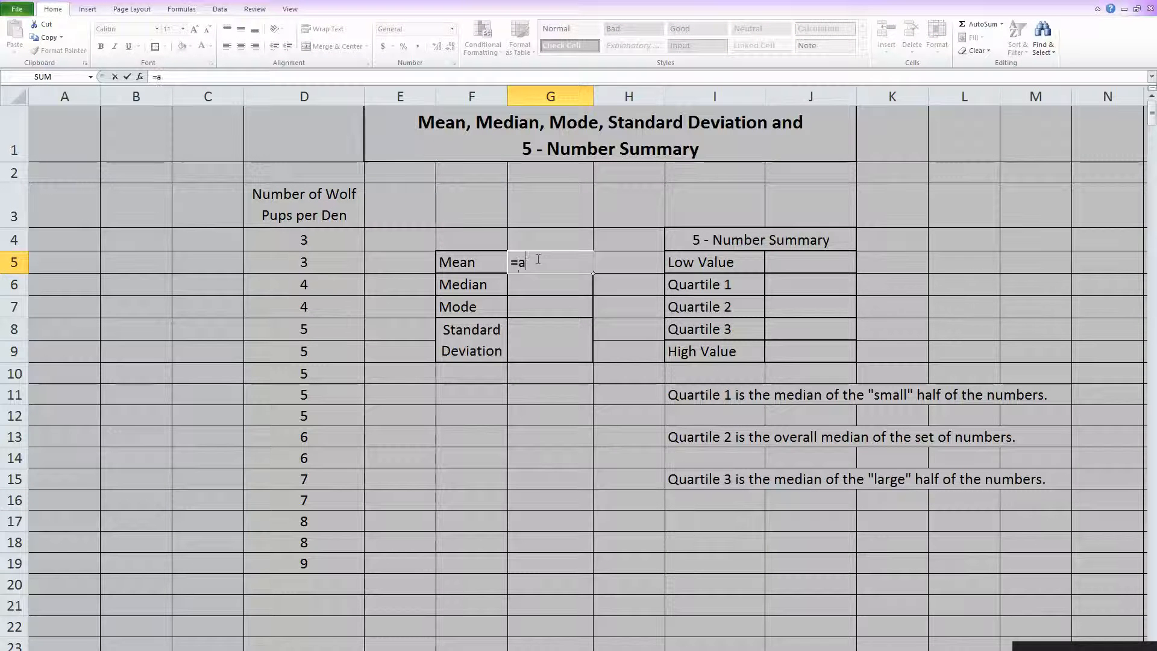
type("verage(")
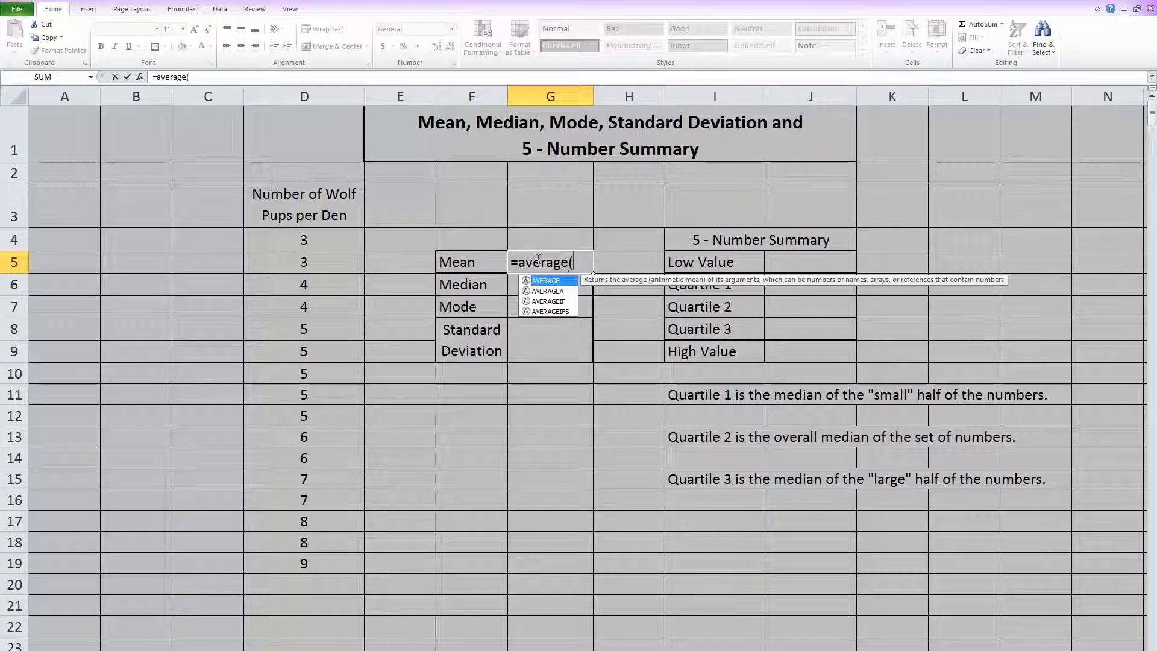
left_click_drag(303, 239, 304, 306)
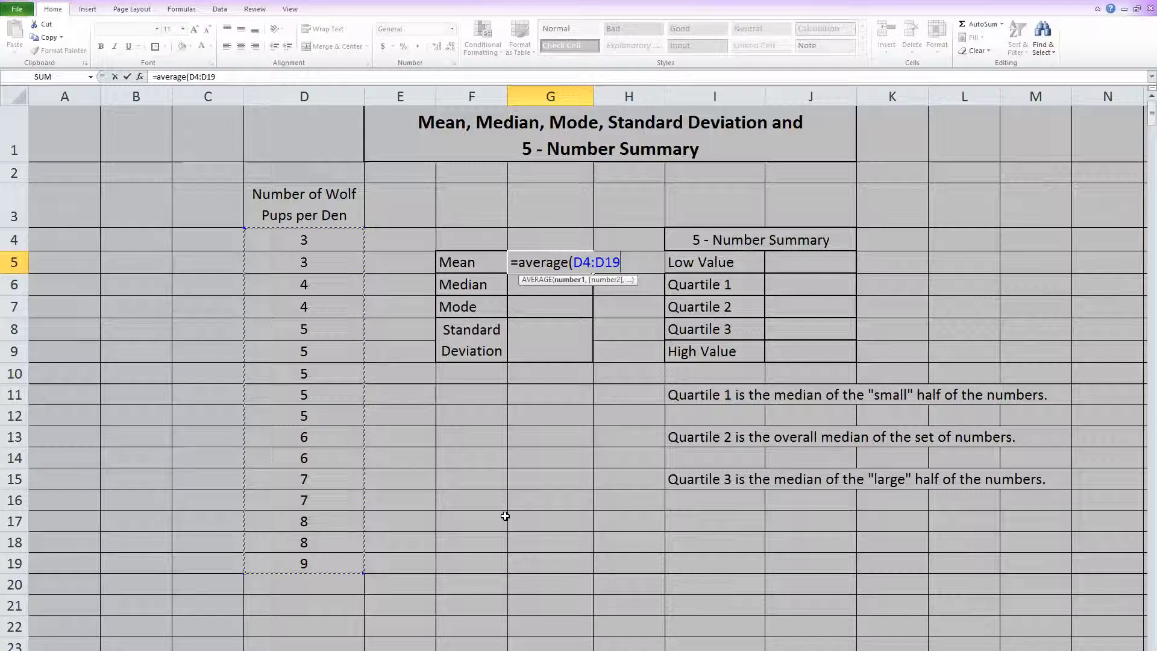
key("Enter")
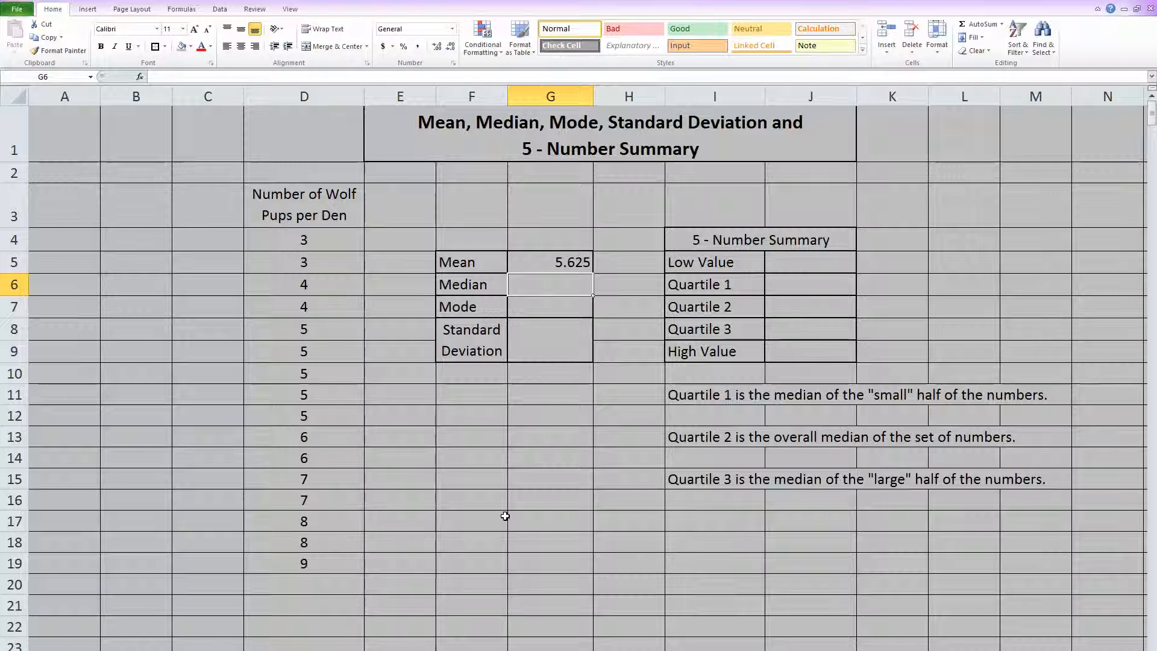
- Enter =MEDIAN(D4:D19) in G6 to get the median 5
type("=")
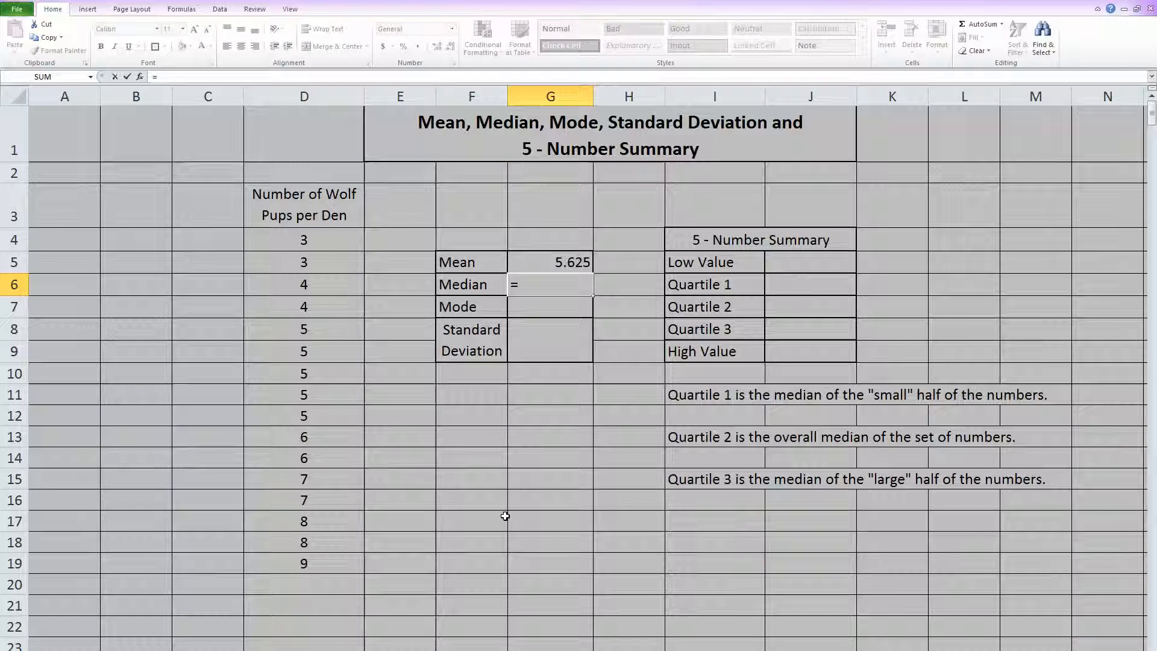
type("median(")
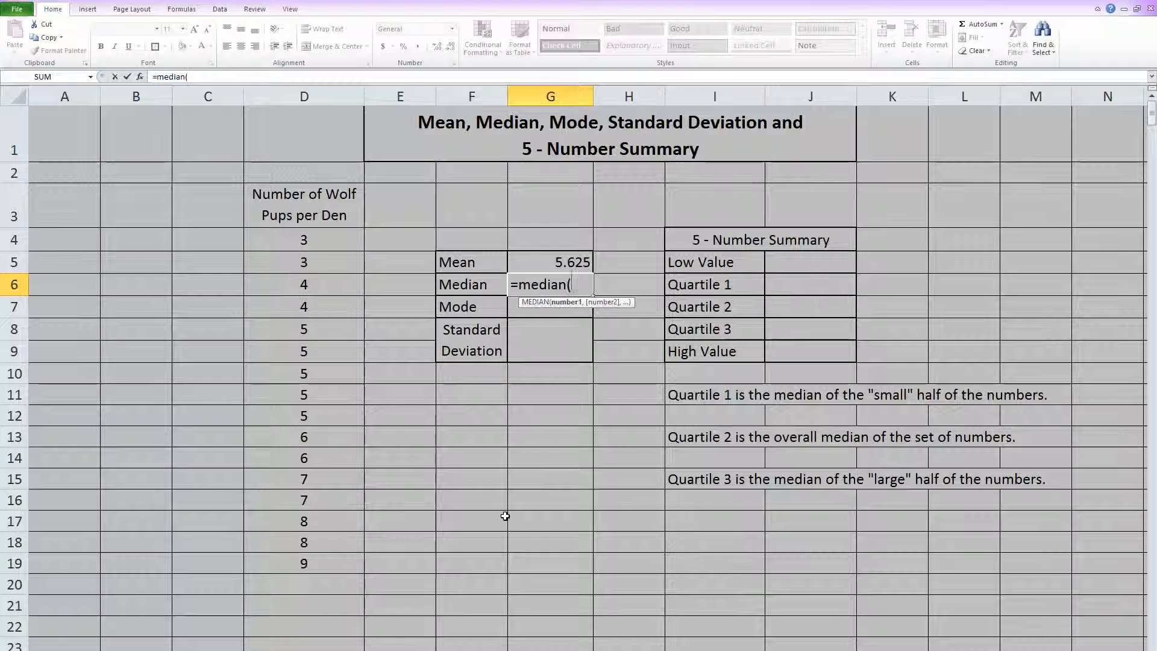
left_click_drag(304, 239, 304, 478)
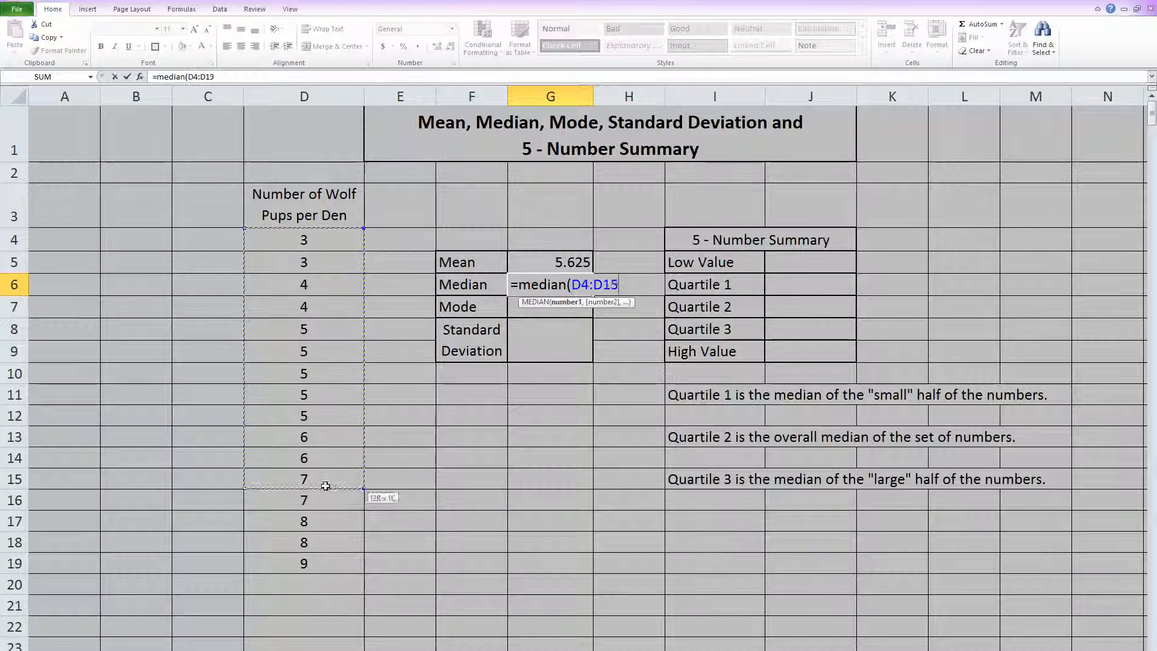
left_click_drag(304, 479, 304, 562)
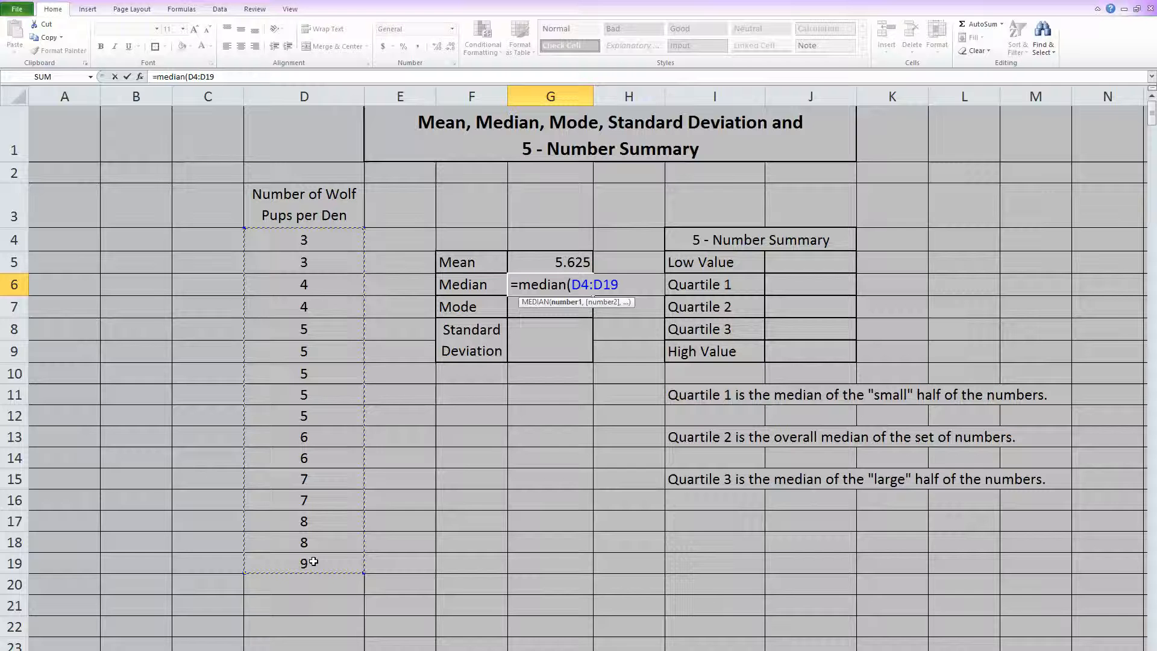
key("Enter")
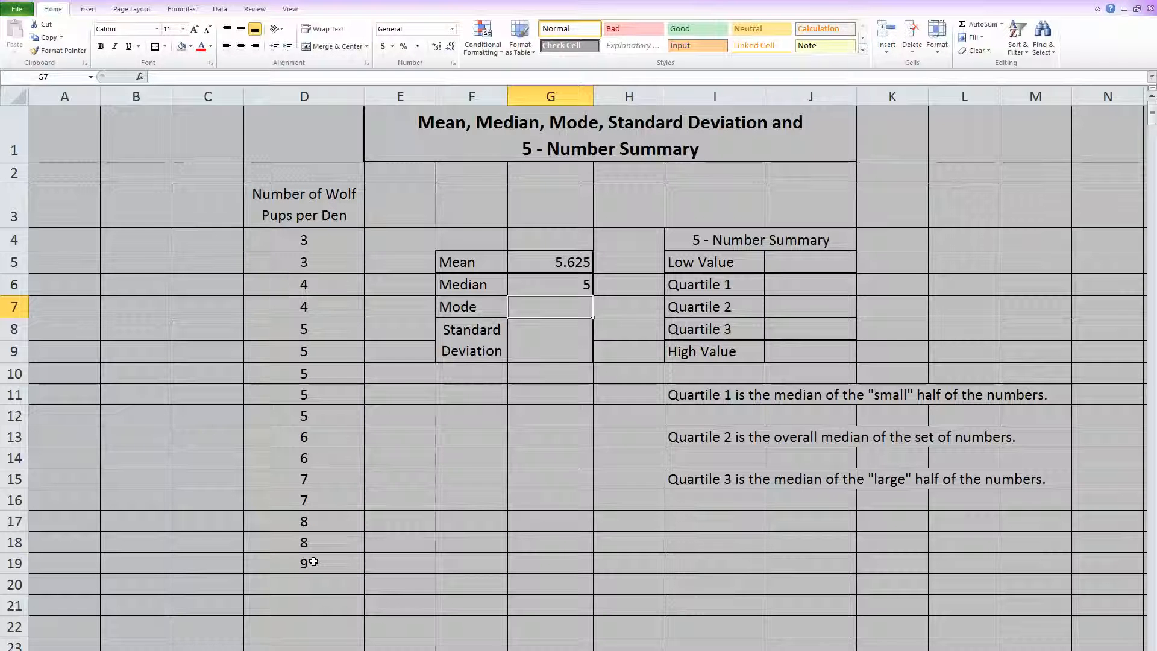
- Enter =MODE.SNGL(D4:D19) in G7 to get the mode 5
type("=mo")
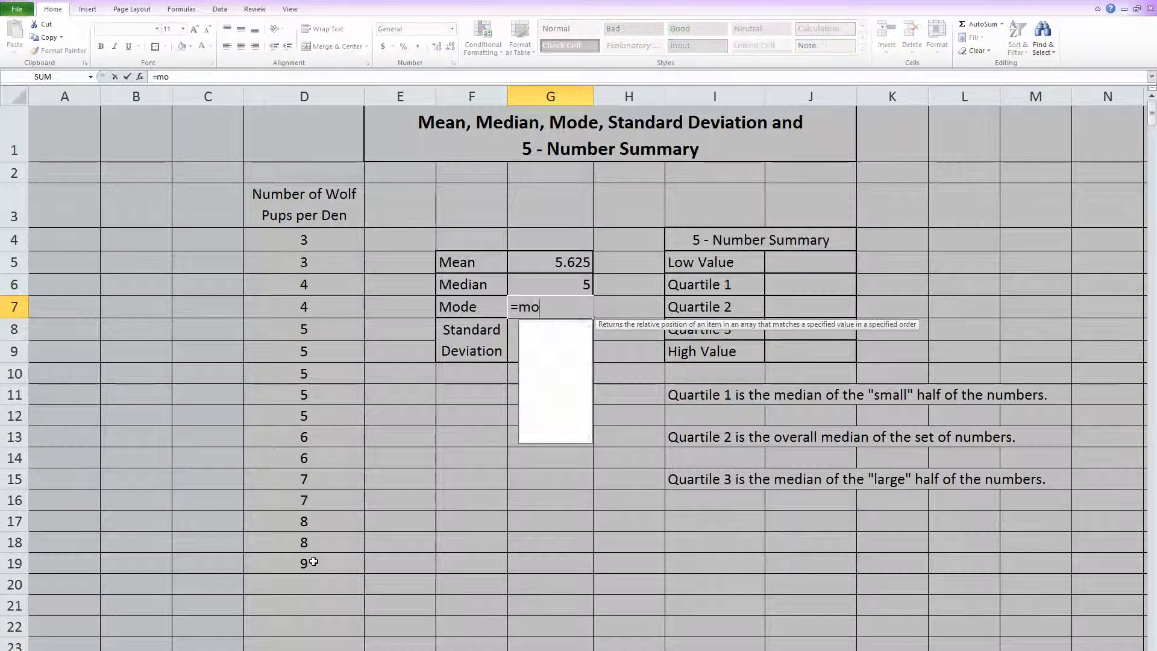
type("de.sngl(D4")
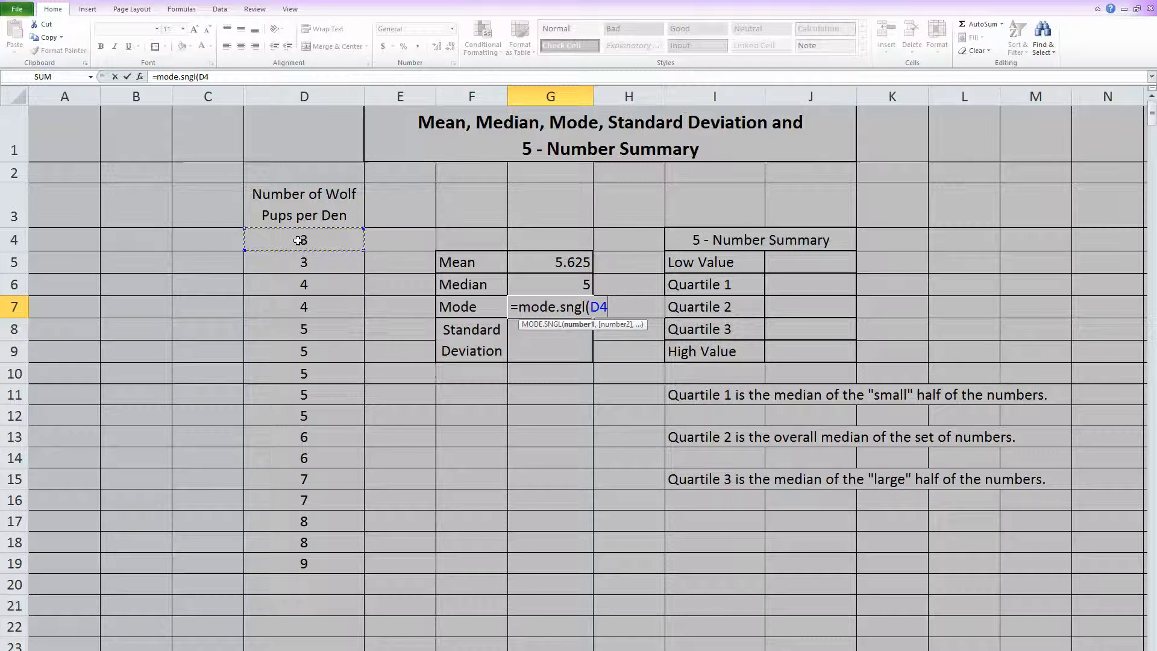
left_click_drag(304, 239, 304, 563)
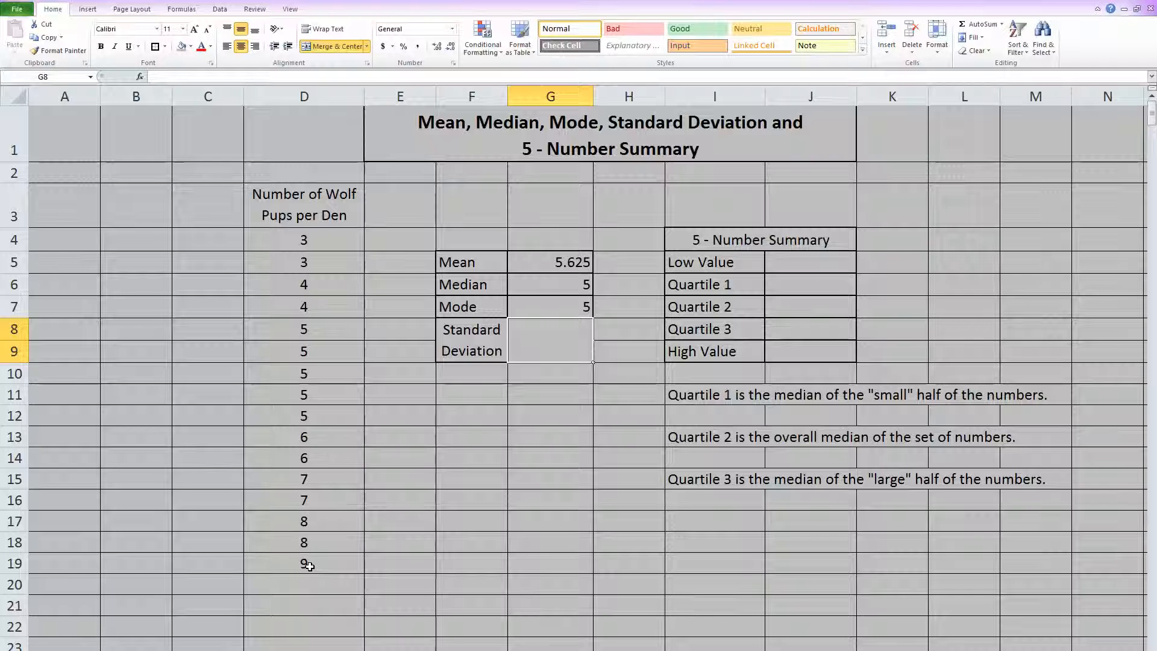
mouse_move(305, 326)
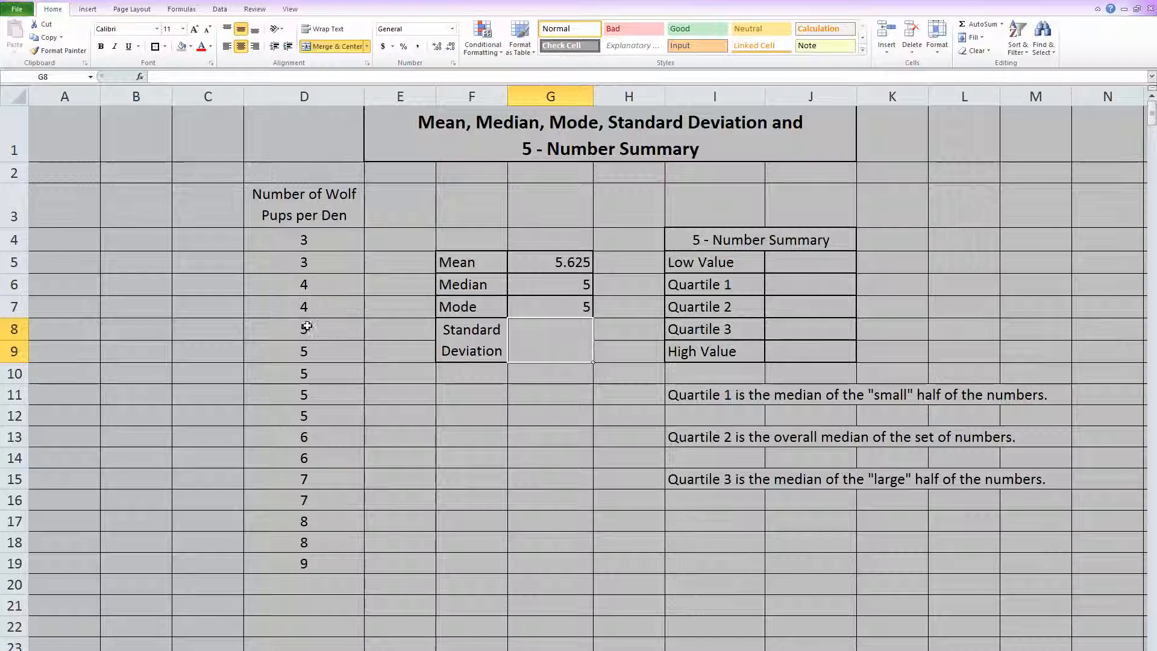
left_click_drag(303, 328, 303, 415)
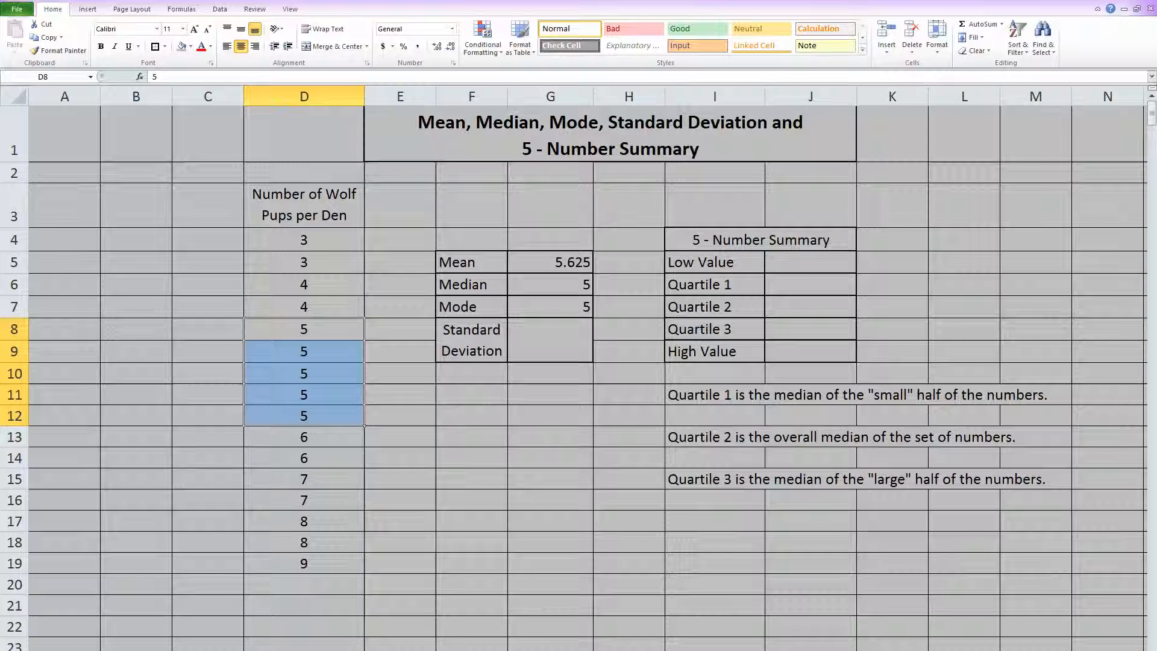
mouse_move(555, 307)
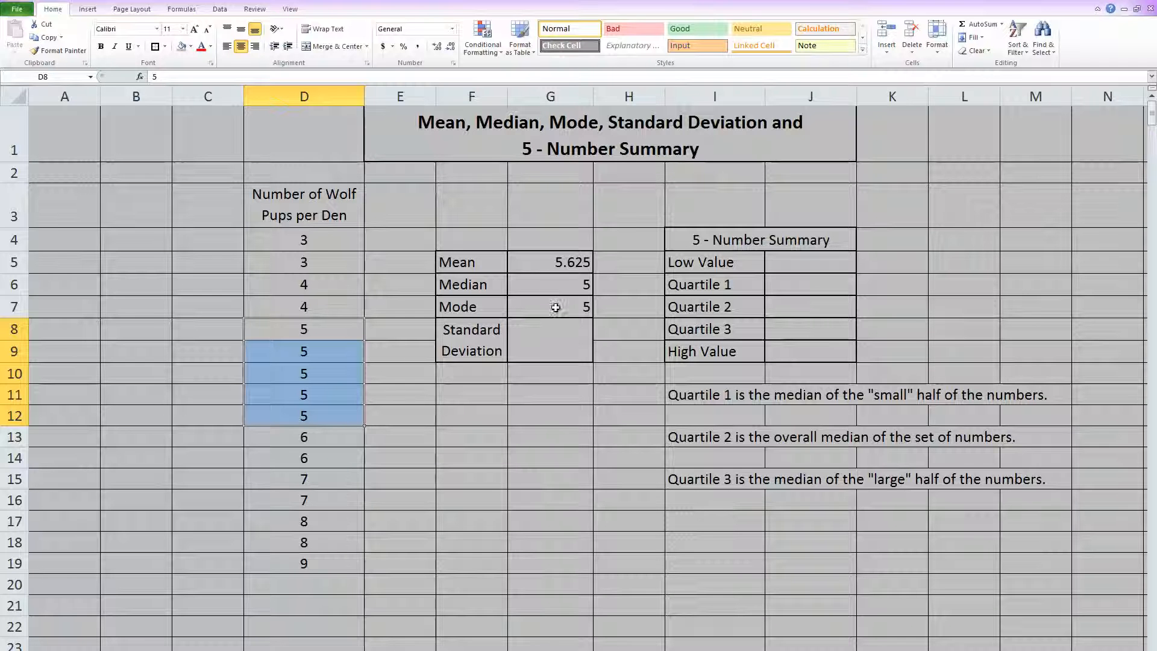
mouse_move(551, 308)
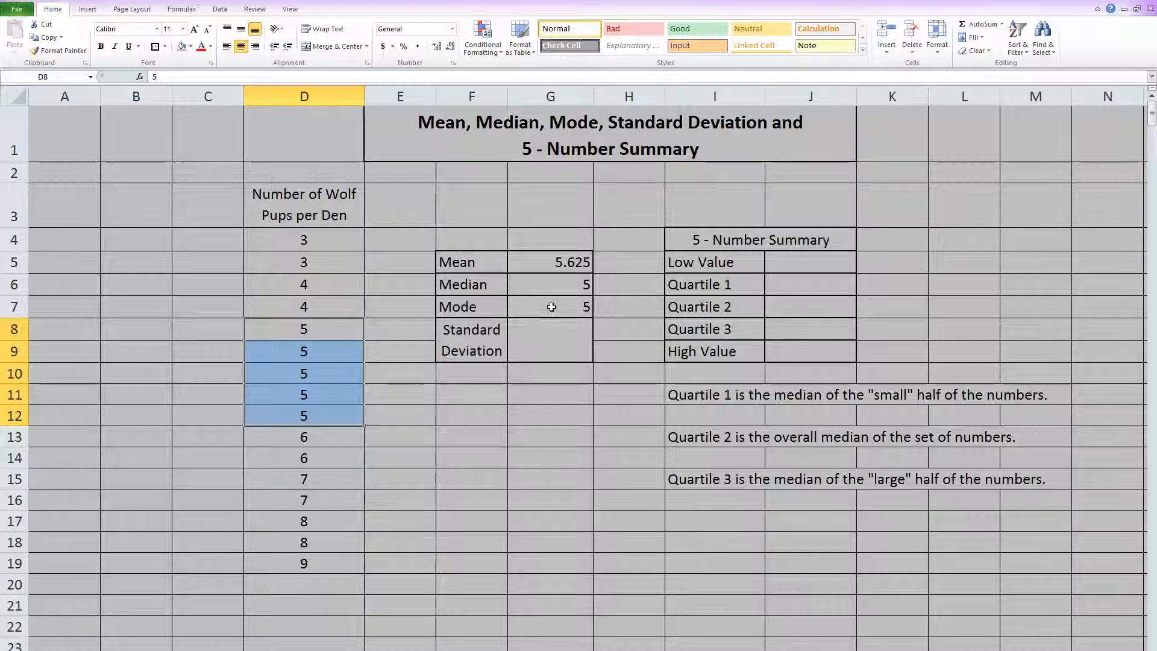
mouse_move(543, 306)
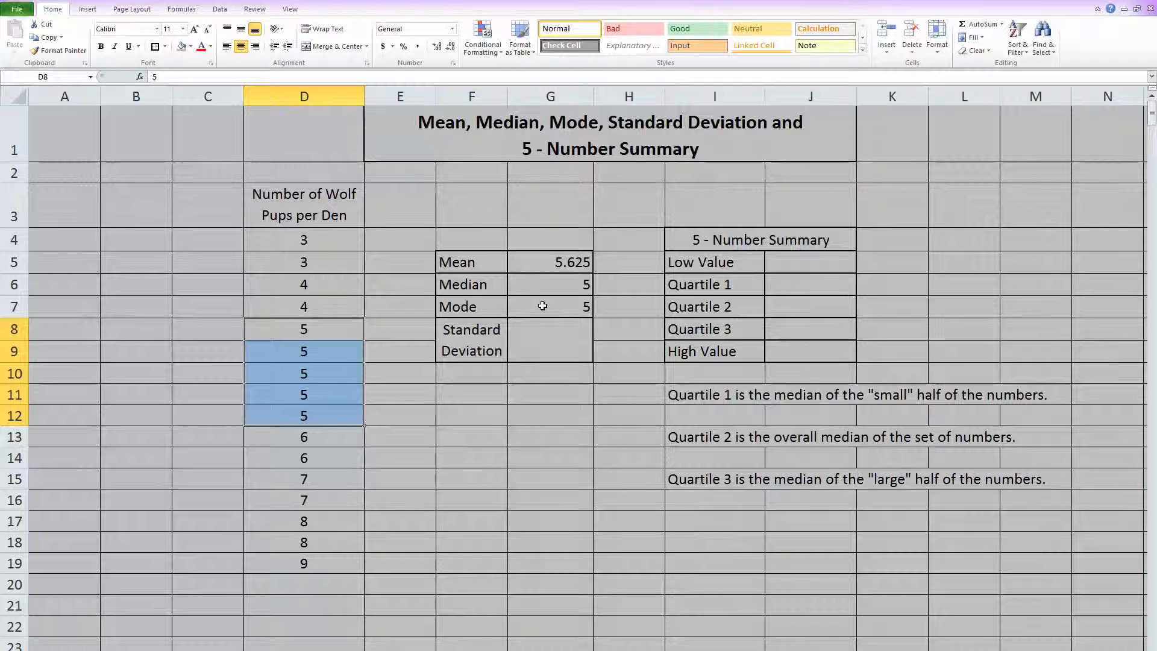
mouse_move(407, 456)
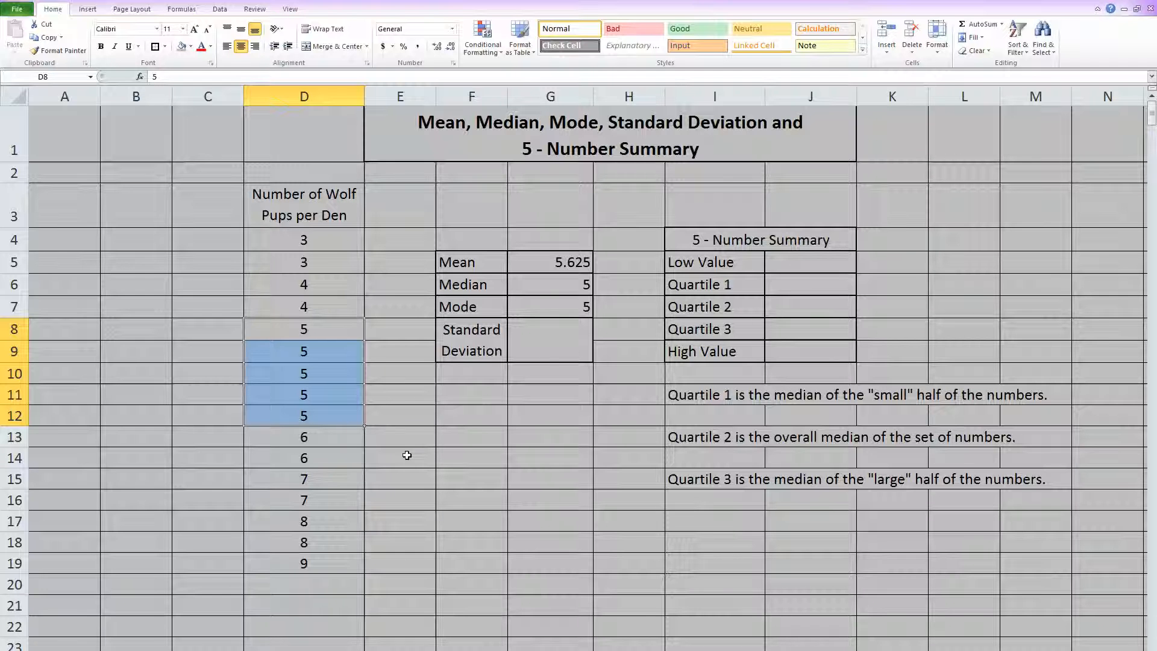
mouse_move(540, 307)
type("=")
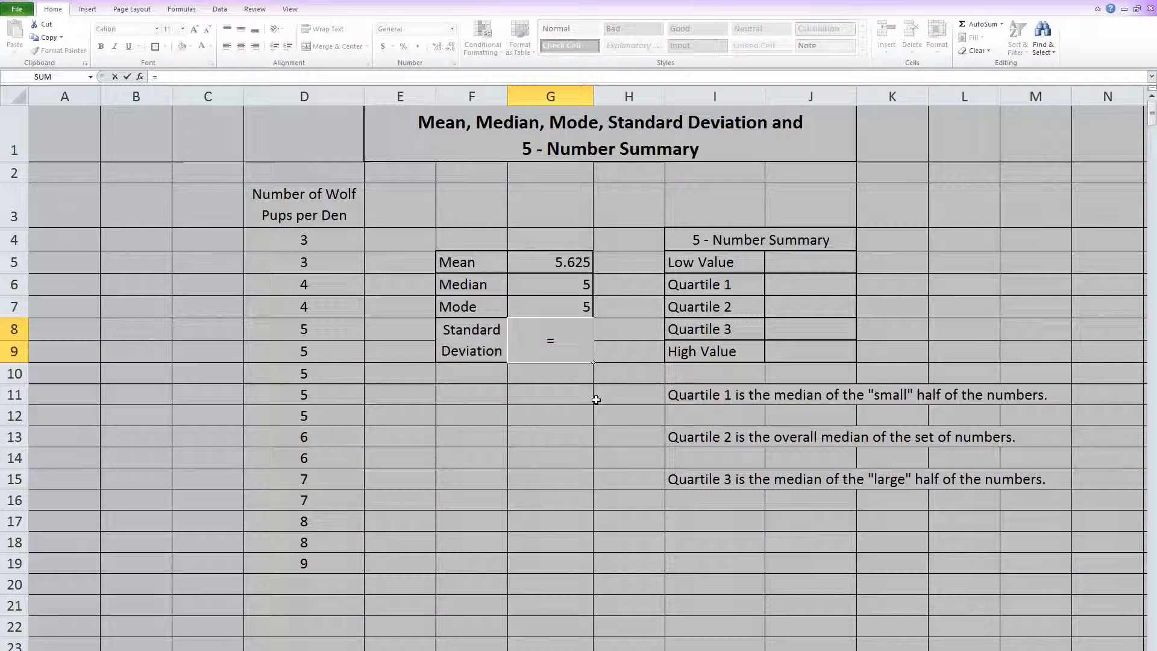
- Enter =STDEV.S(D4:D19) in G8 to get the sample standard deviation 1.78418983
type("std")
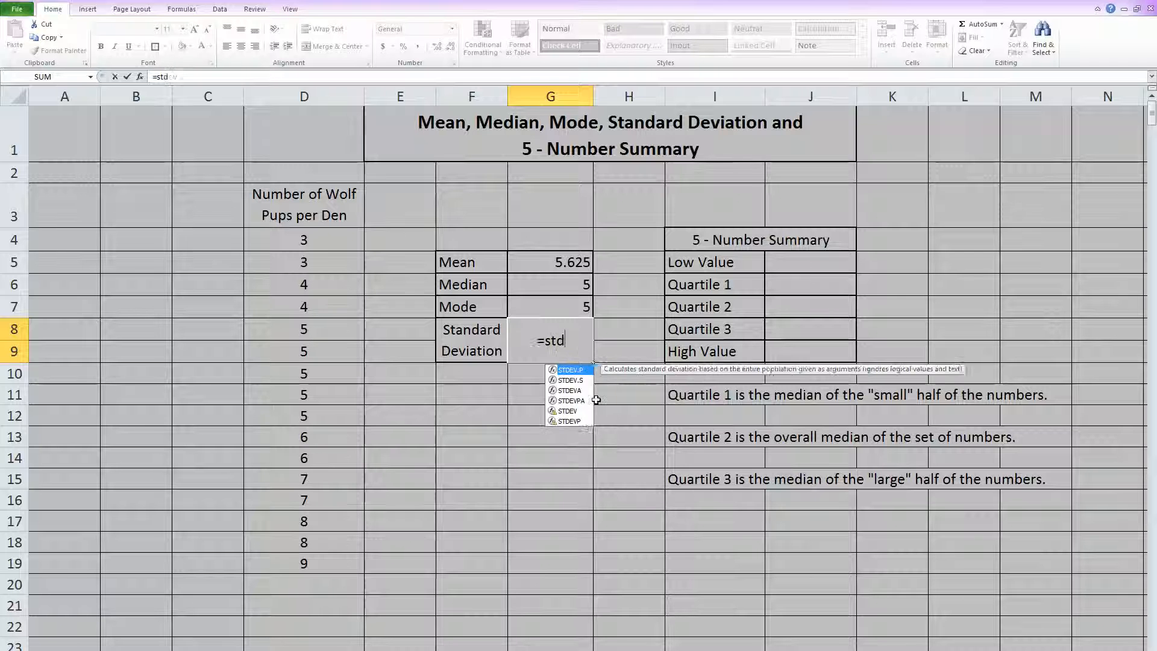
type("ev.s")
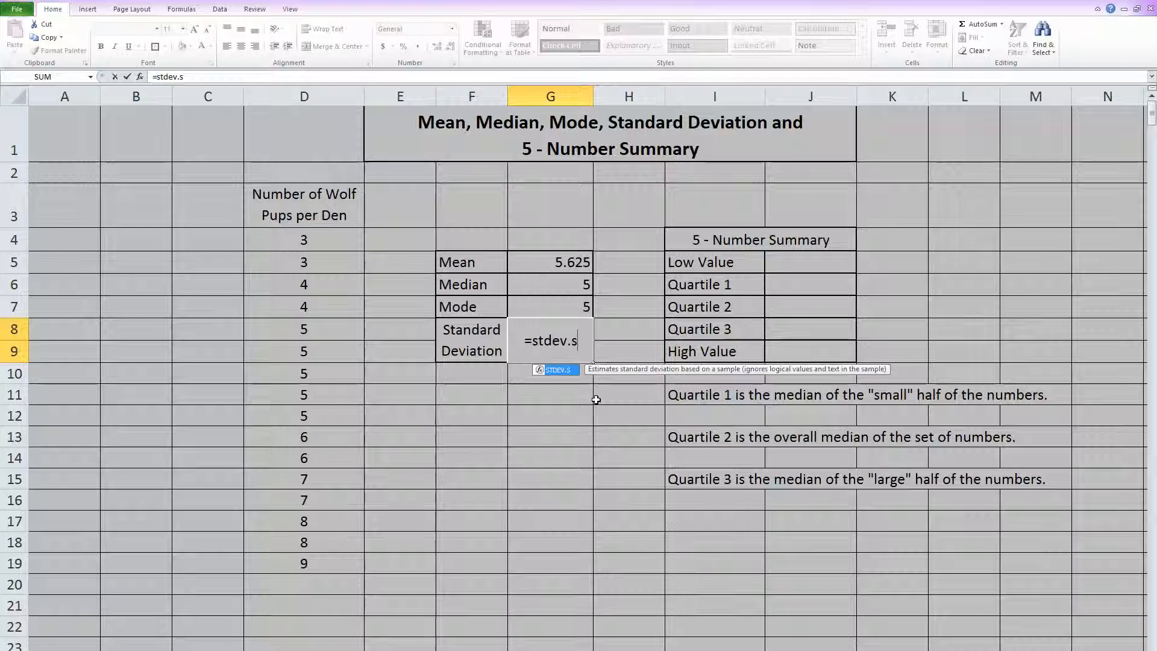
left_click_drag(304, 239, 304, 372)
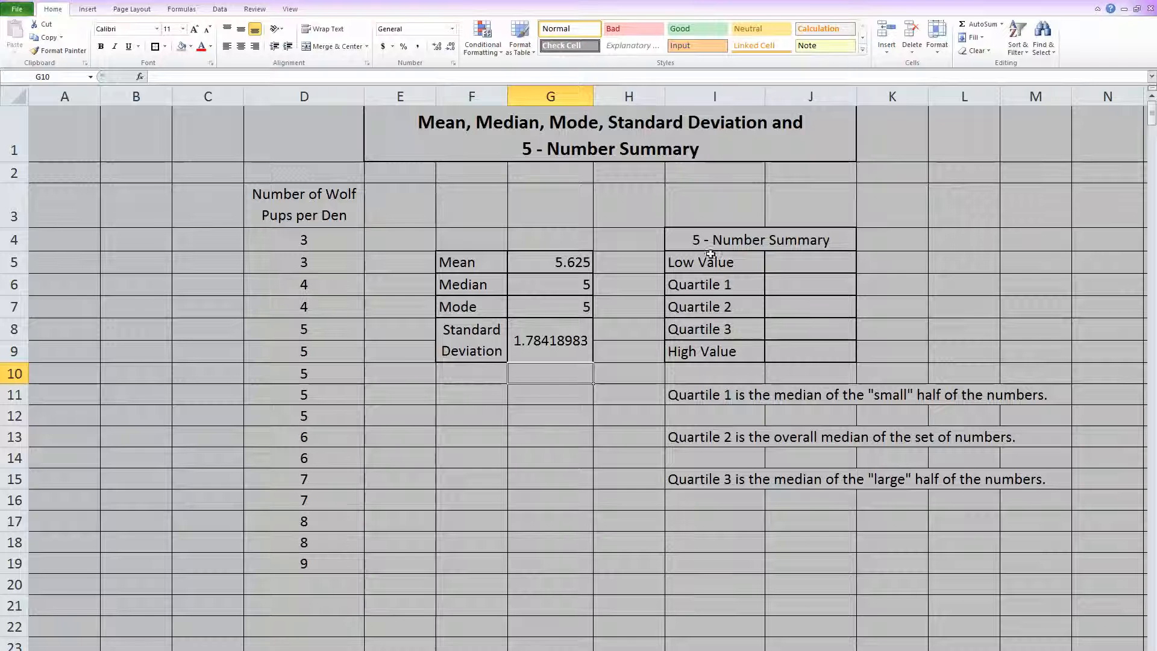
left_click(796, 266)
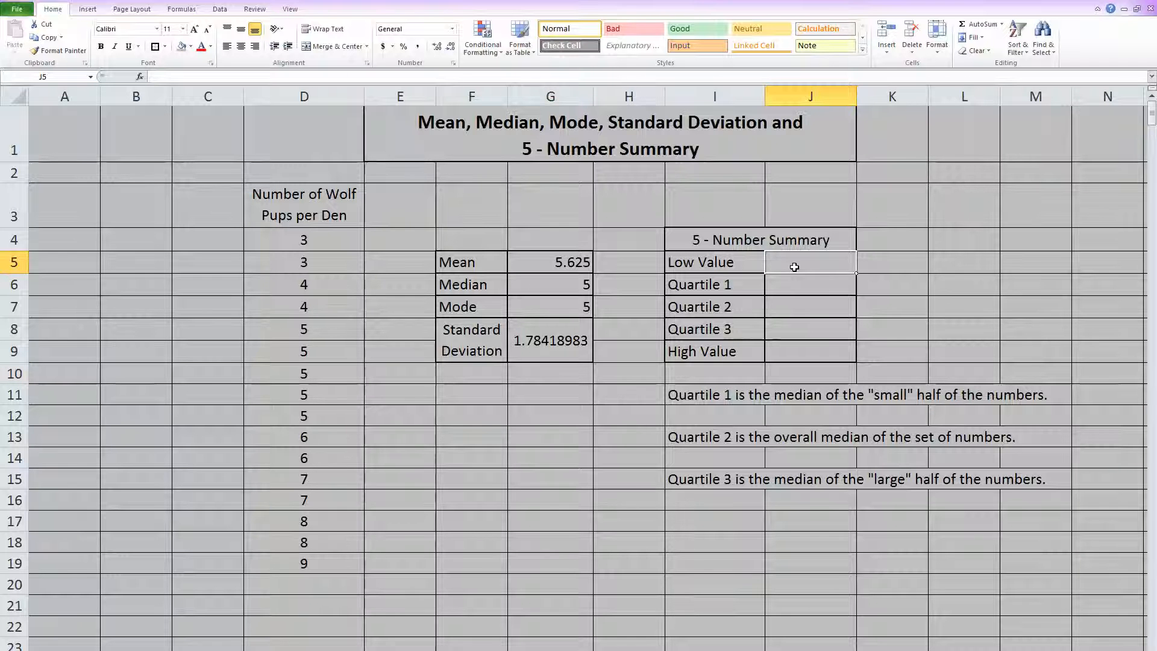
type("3")
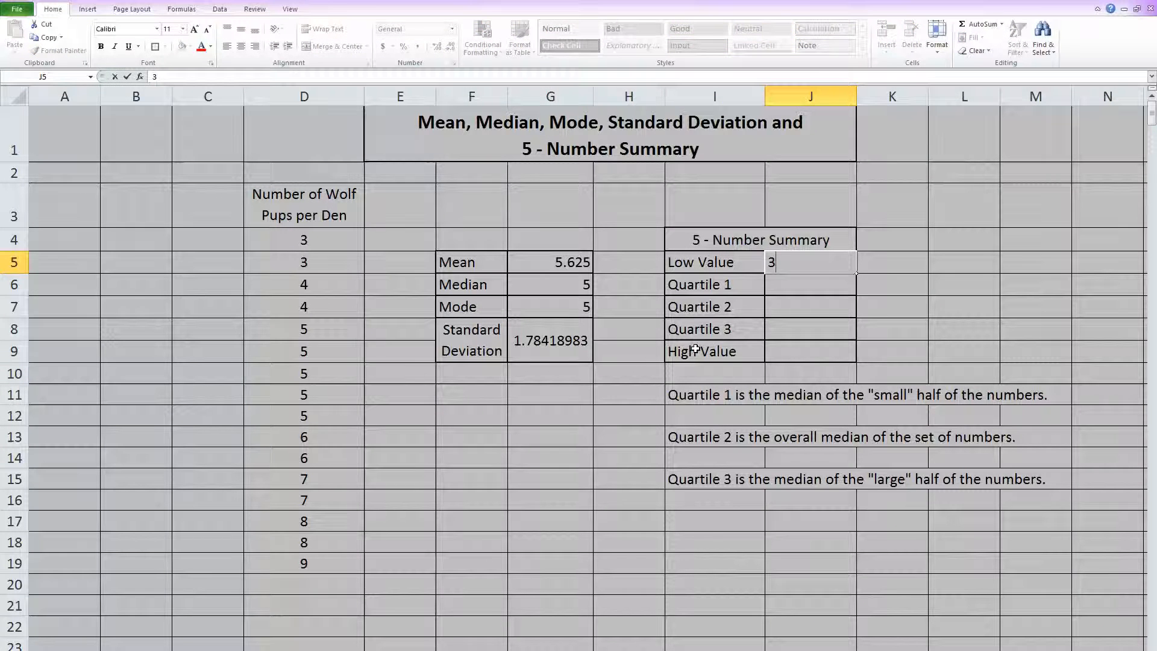
left_click(796, 360)
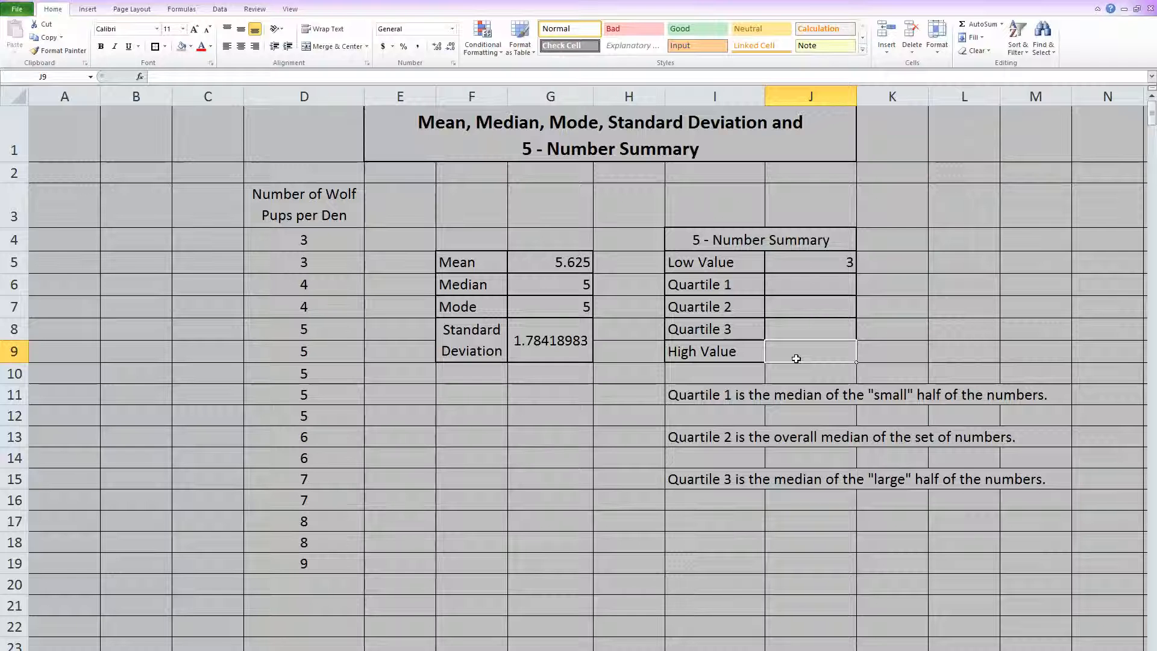
type("9")
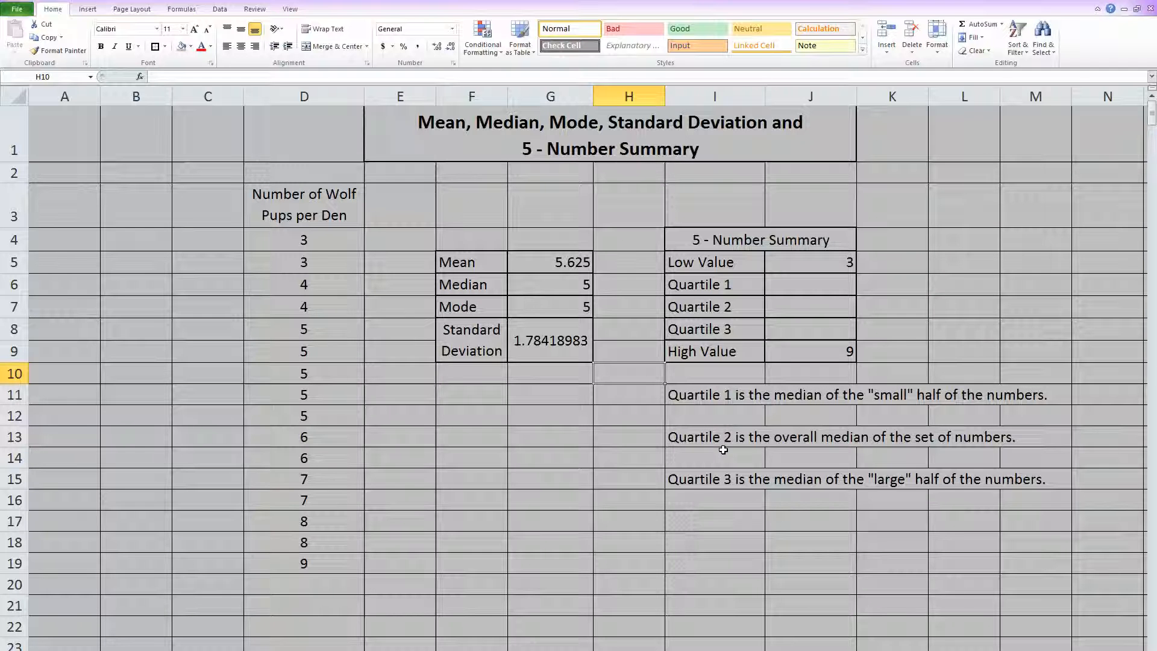
mouse_move(1001, 420)
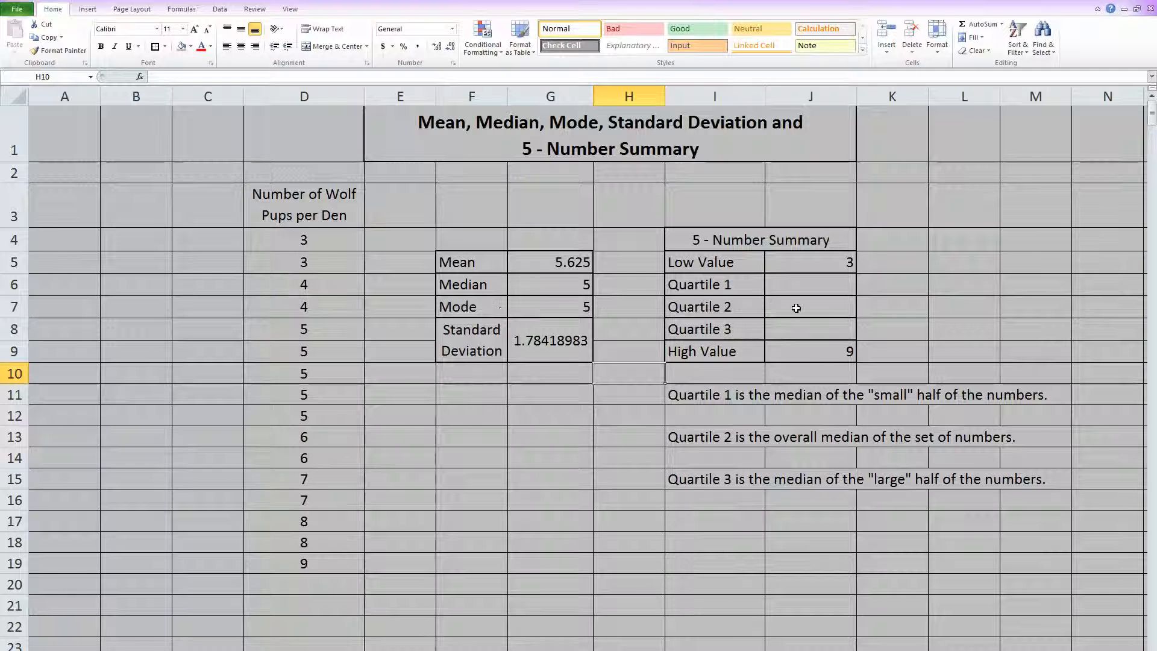
- Enter =MEDIAN(D4:D19) in J7 so Quartile 2 reads 5
left_click(810, 307)
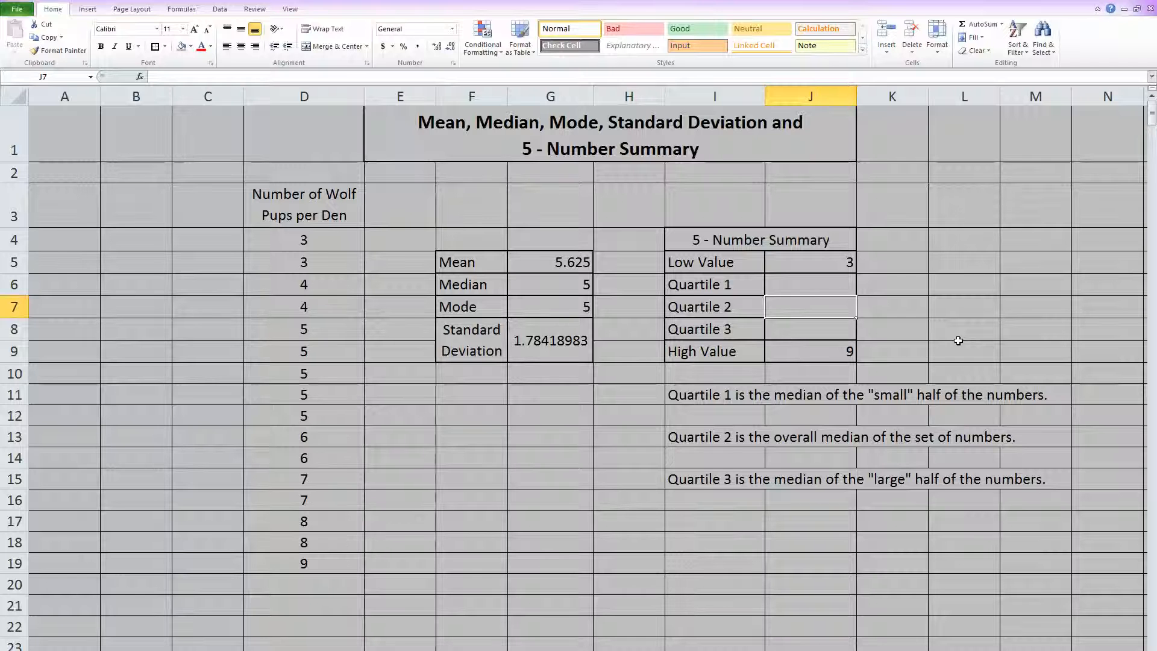
type("=median")
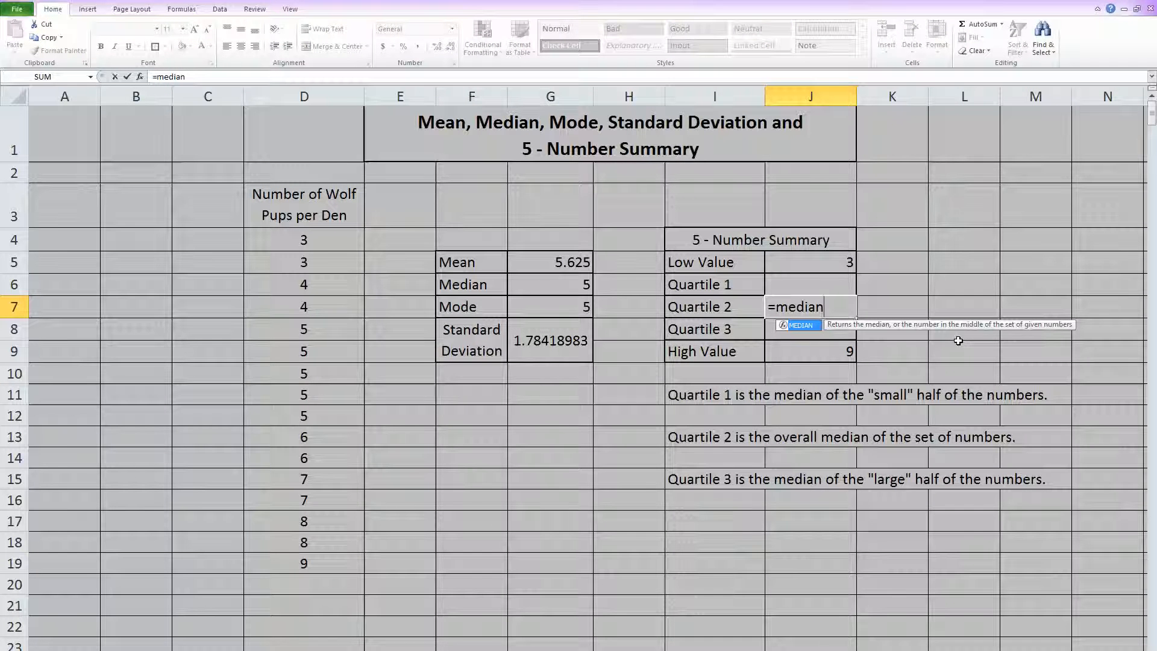
type("(")
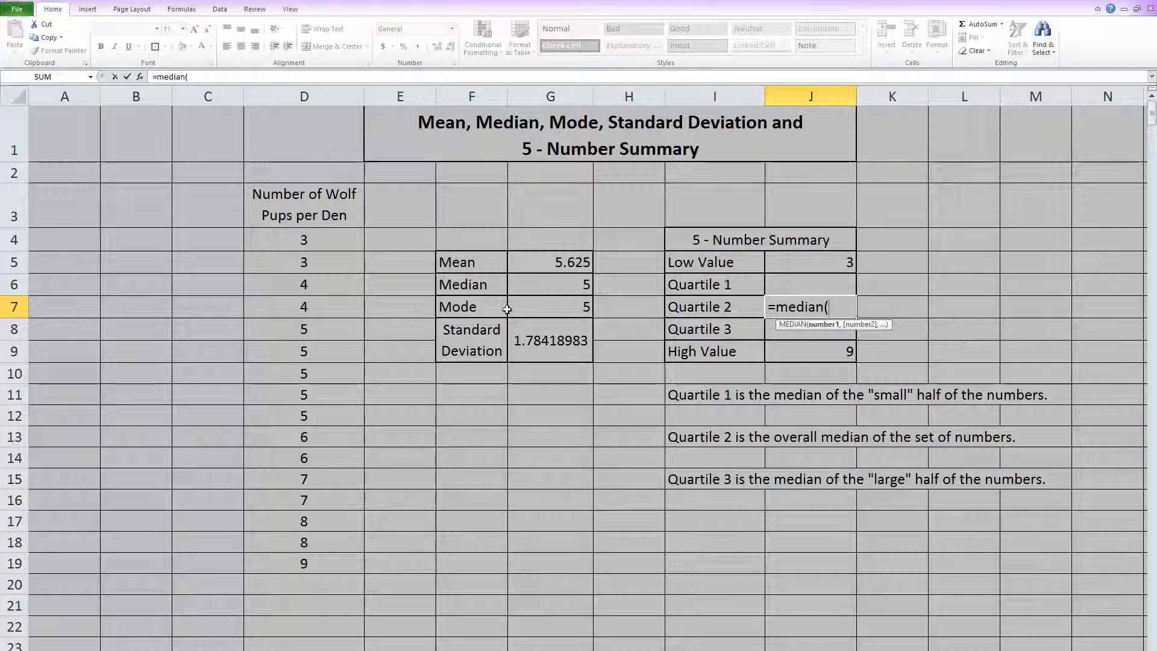
left_click_drag(304, 238, 304, 563)
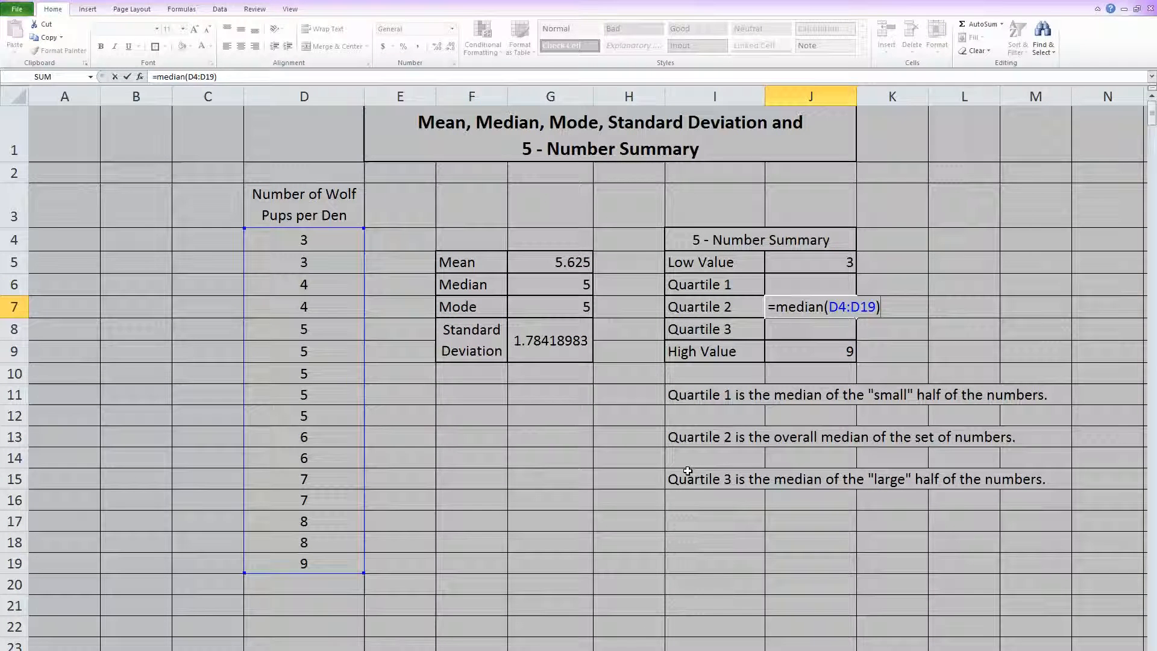
key("Enter")
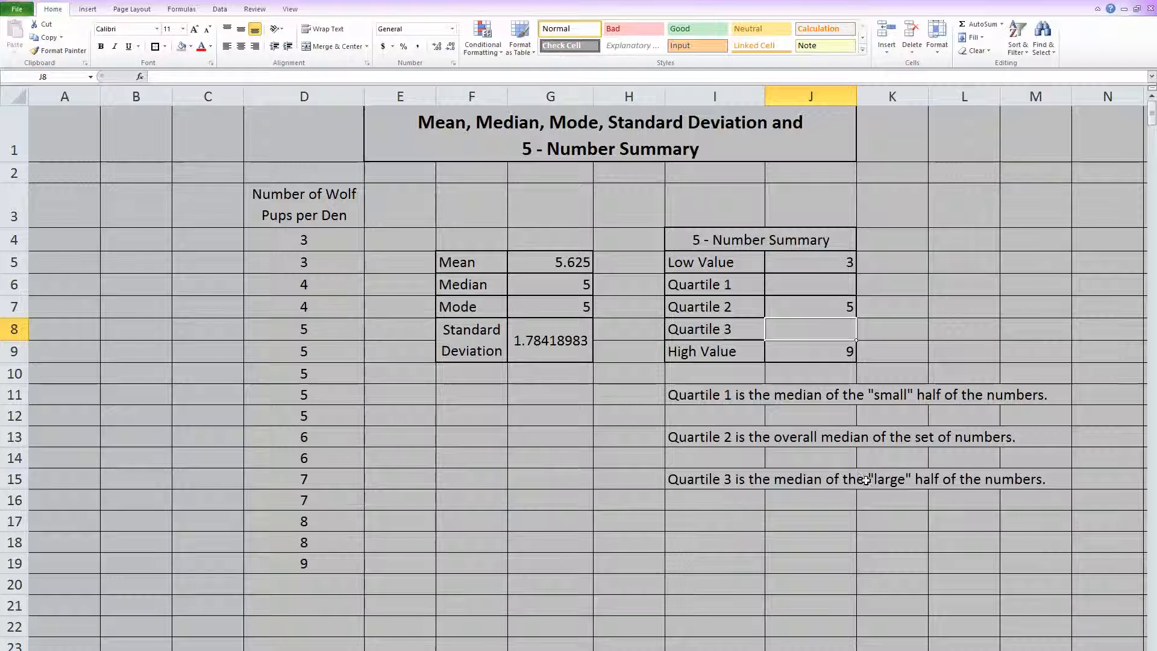
mouse_move(820, 519)
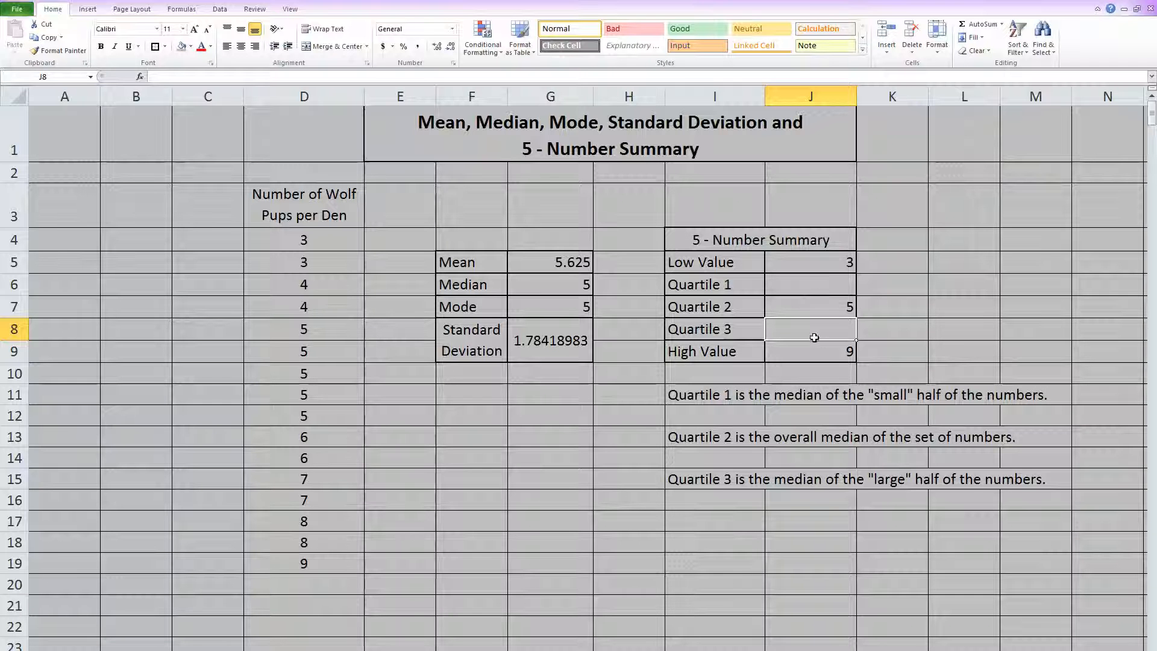
mouse_move(357, 497)
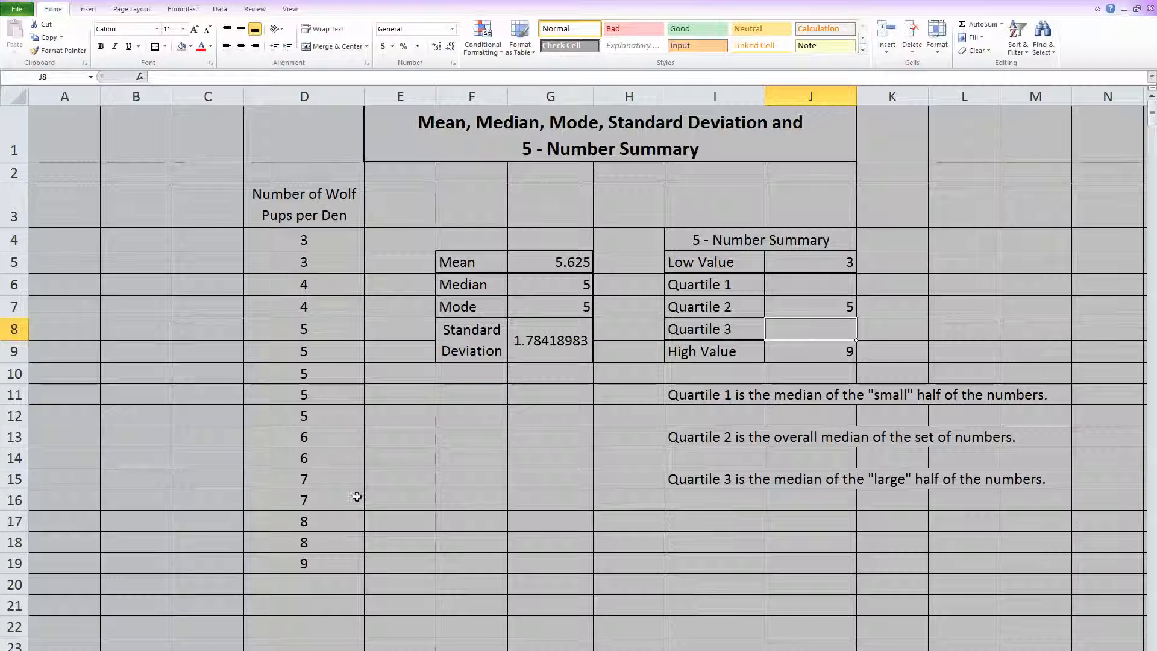
mouse_move(422, 371)
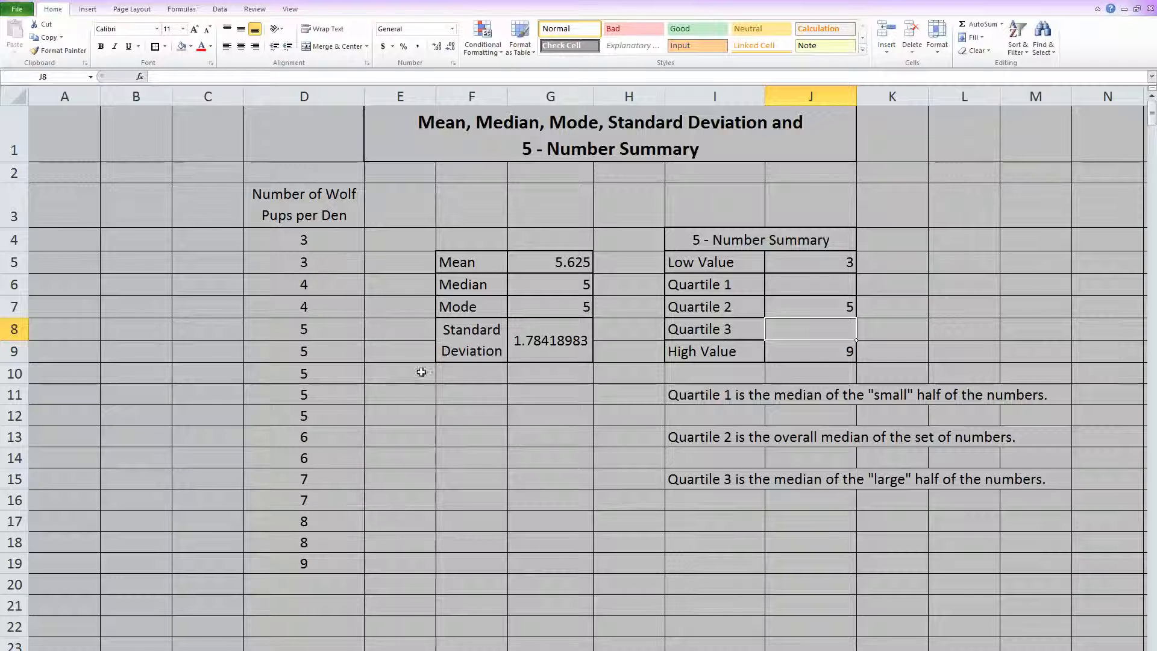
- Box D4:D11 and D12:D19 with outside borders as lower and upper halves
left_click(304, 240)
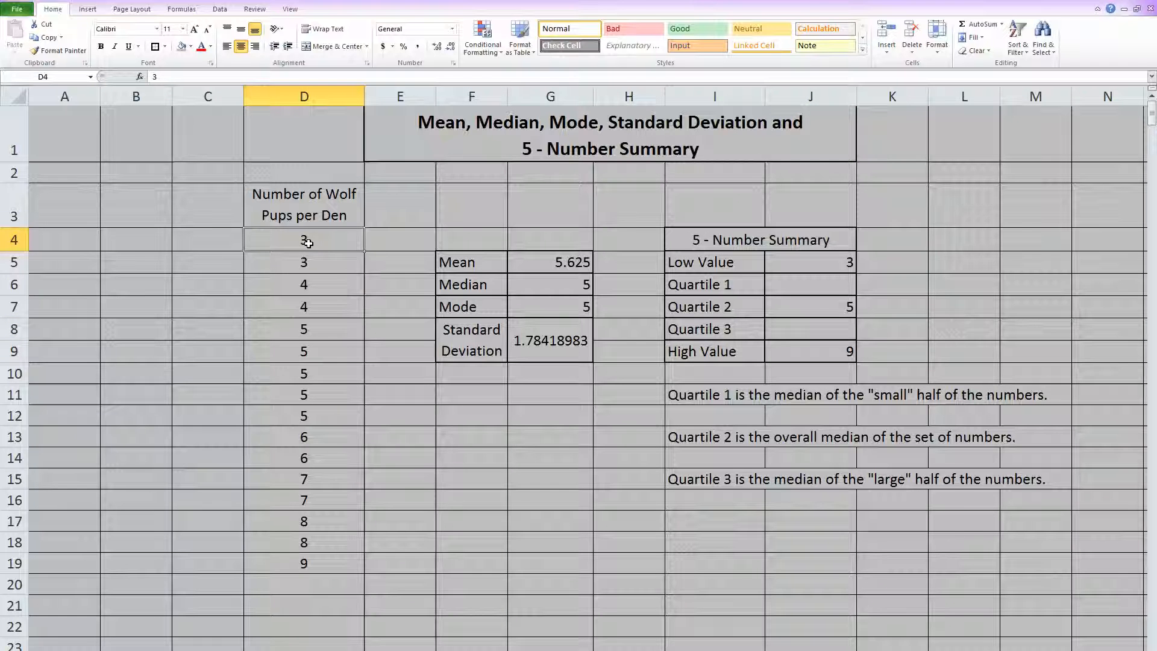
left_click_drag(304, 238, 304, 328)
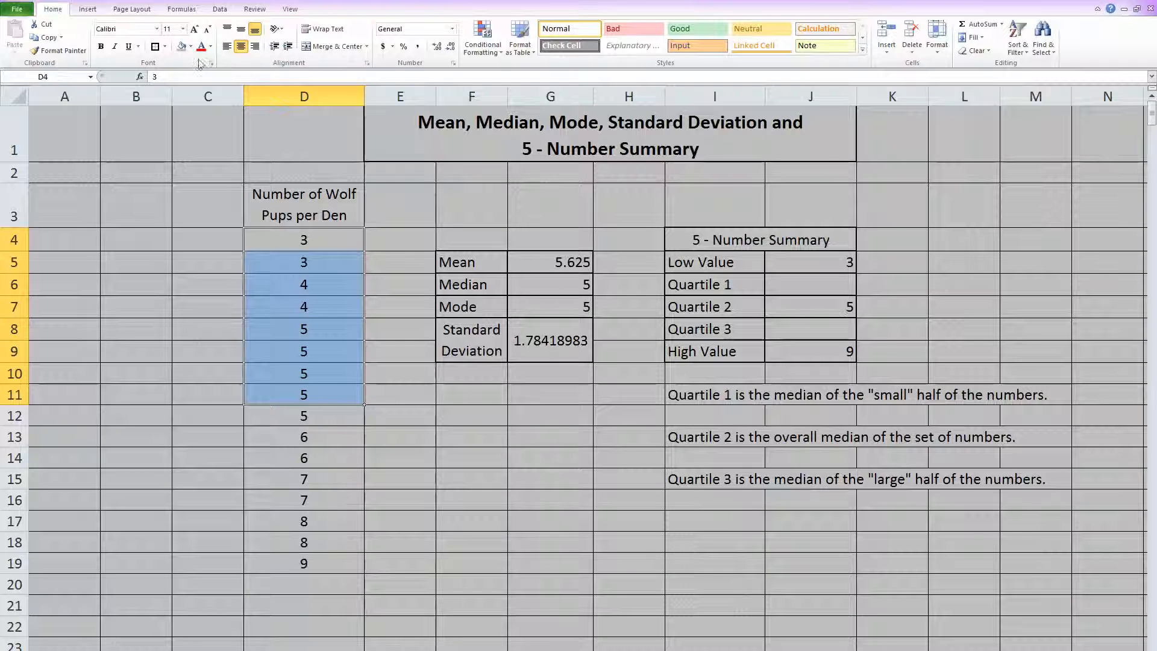
left_click(399, 438)
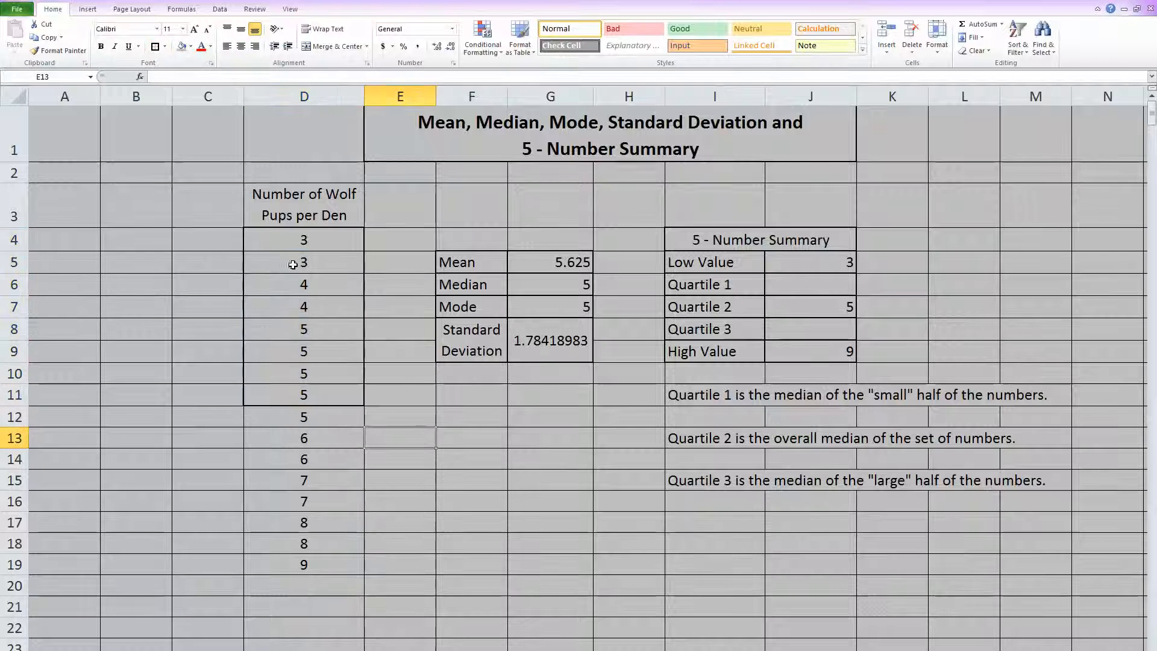
mouse_move(313, 341)
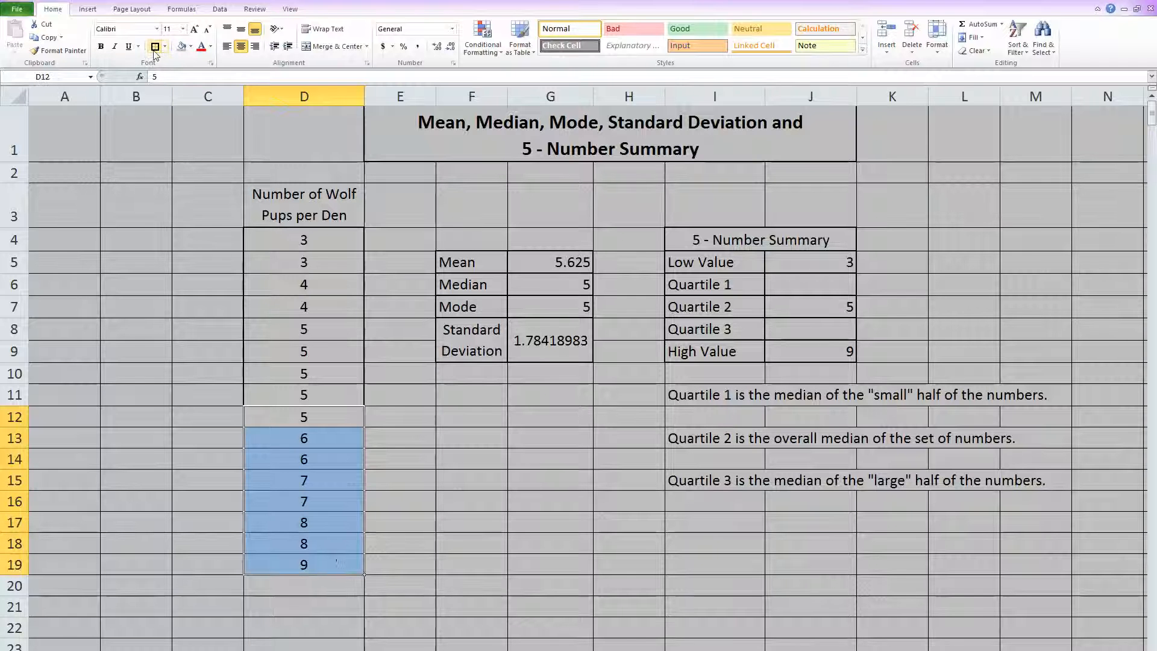
left_click(550, 458)
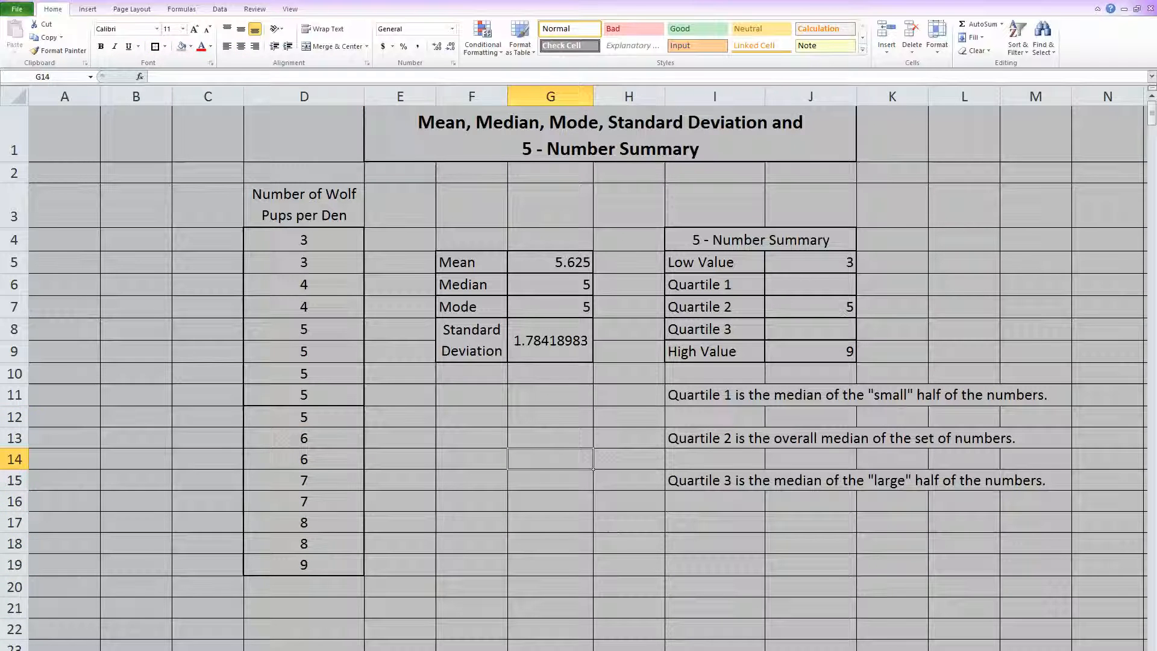
left_click(810, 284)
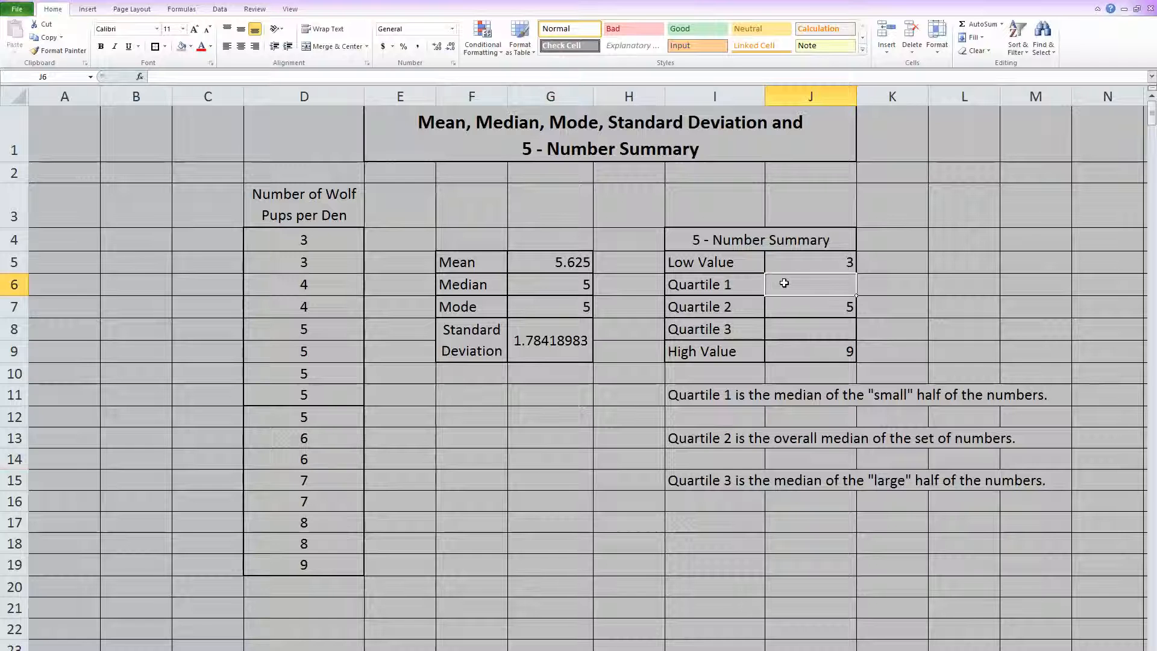
- Enter =MEDIAN(D4:D11) in J6 so Quartile 1 reads 4.5
type("=median")
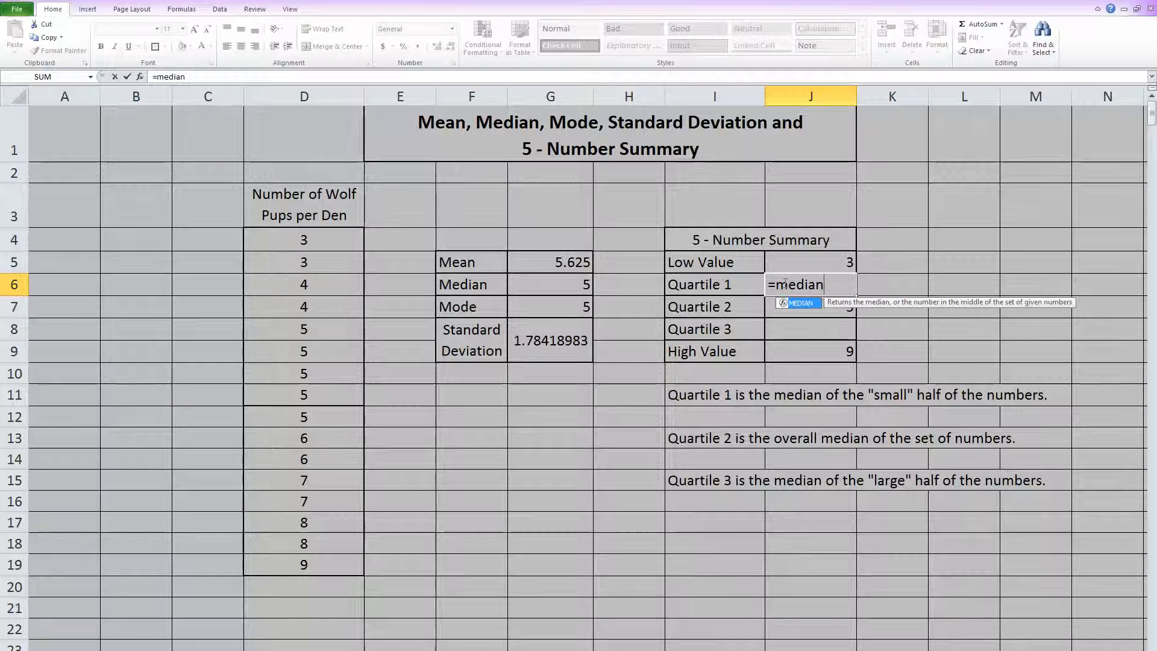
type("(")
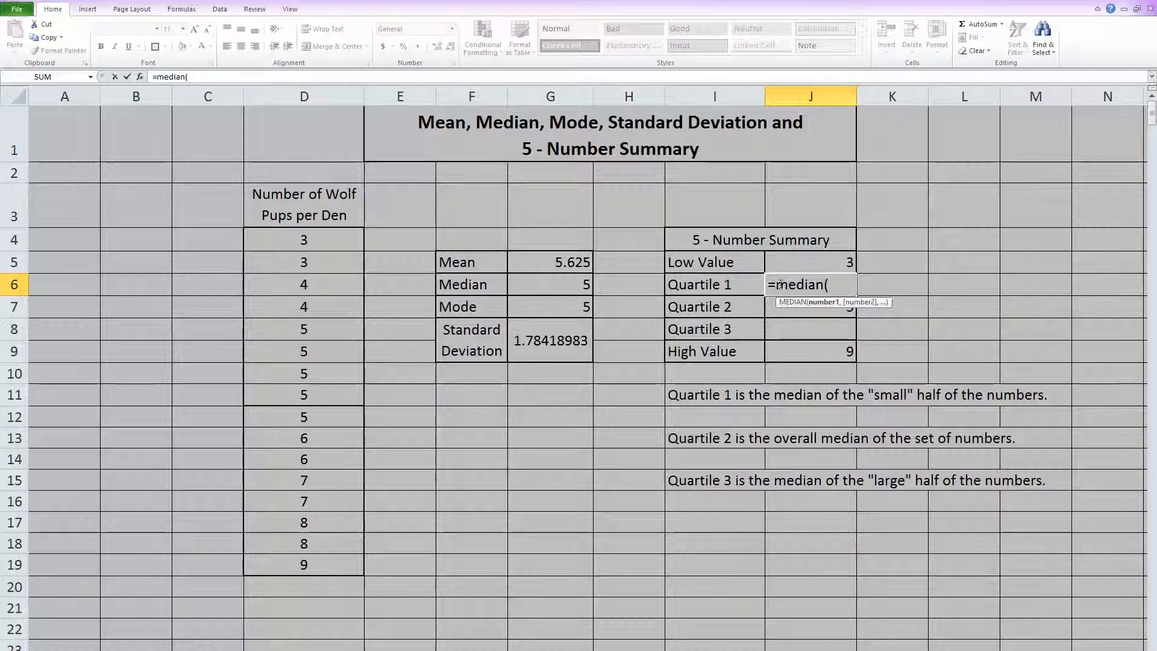
left_click_drag(304, 239, 304, 350)
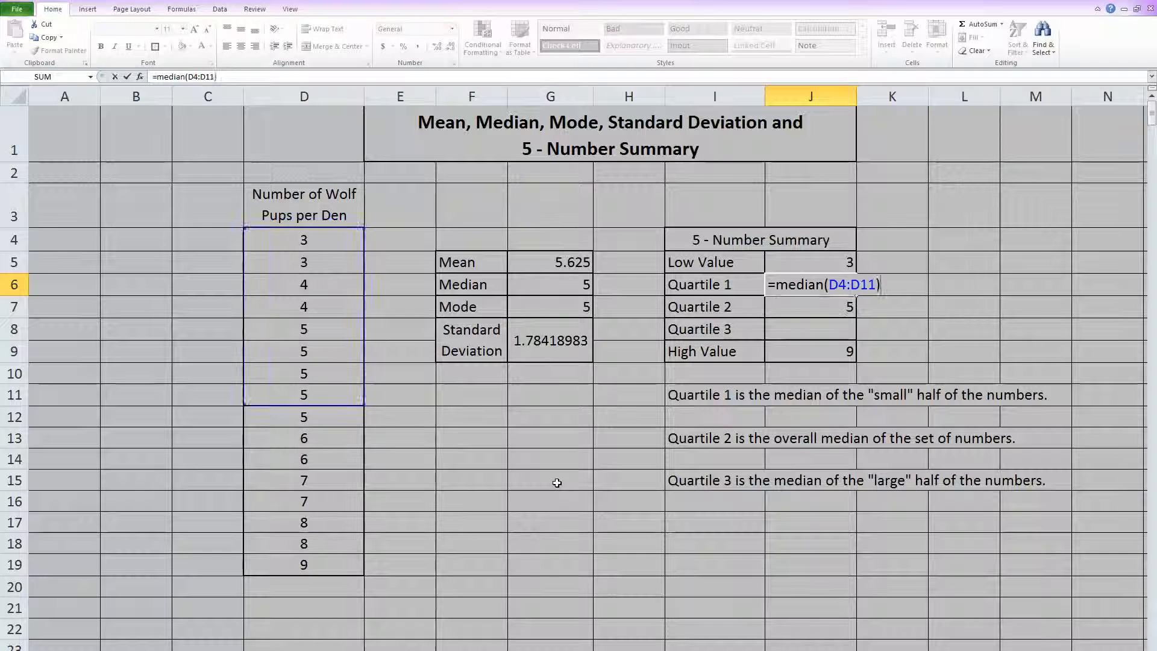
key("Enter")
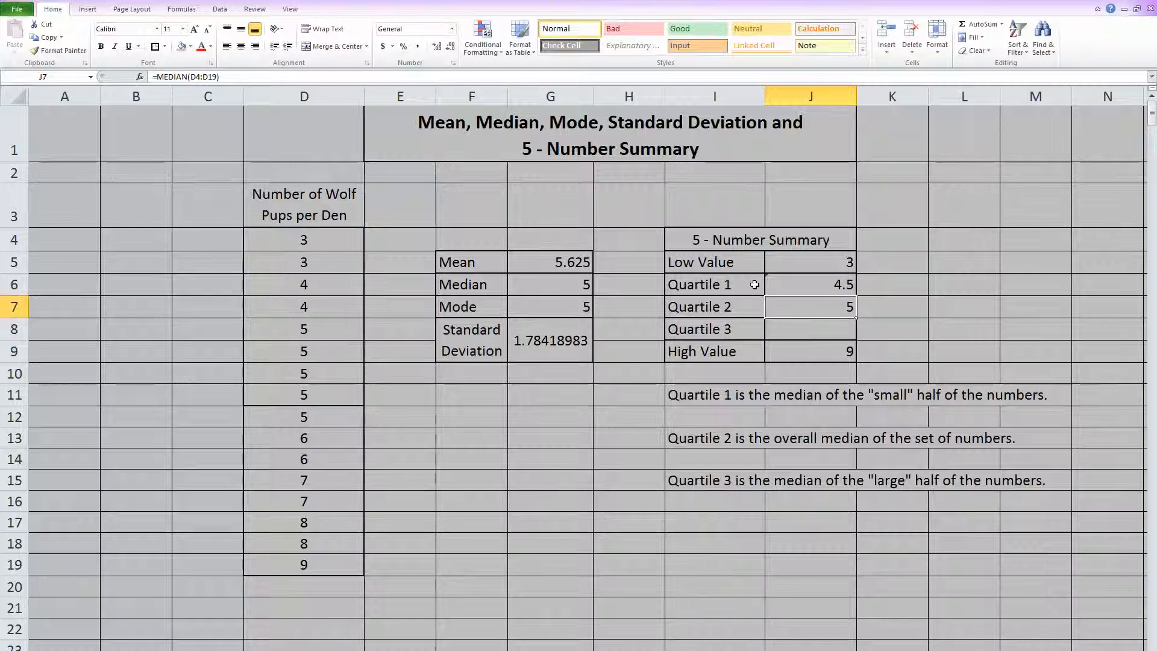
- Dismiss the adjacent-numbers warning on Quartile 1 with Ignore Error
left_click(810, 285)
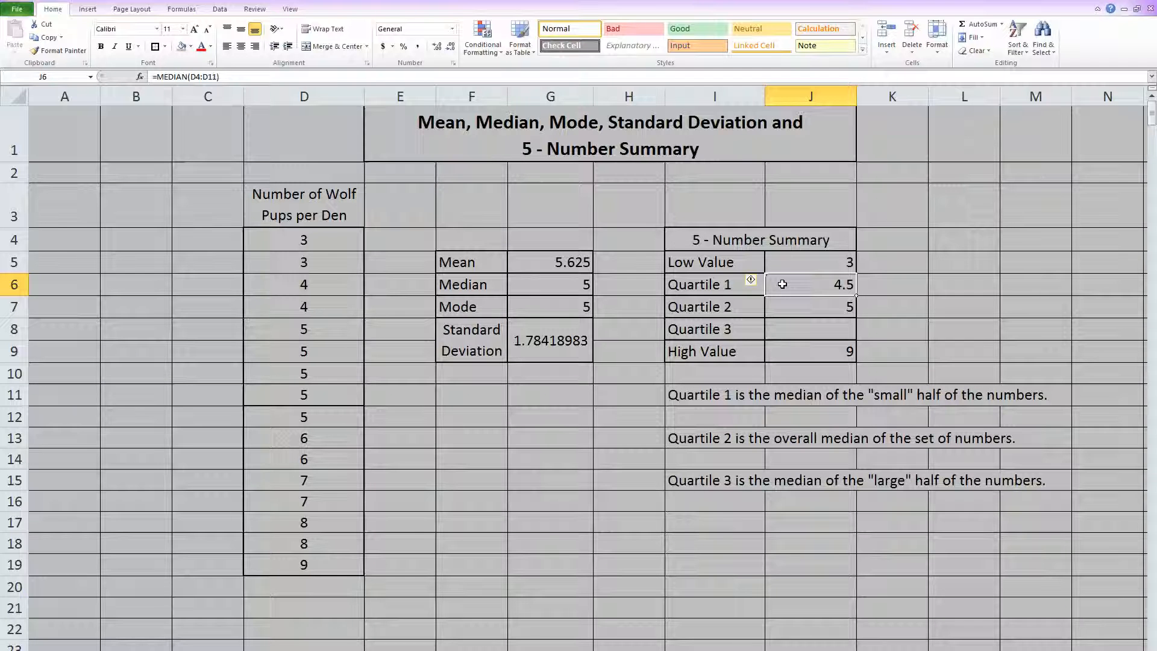
mouse_move(754, 282)
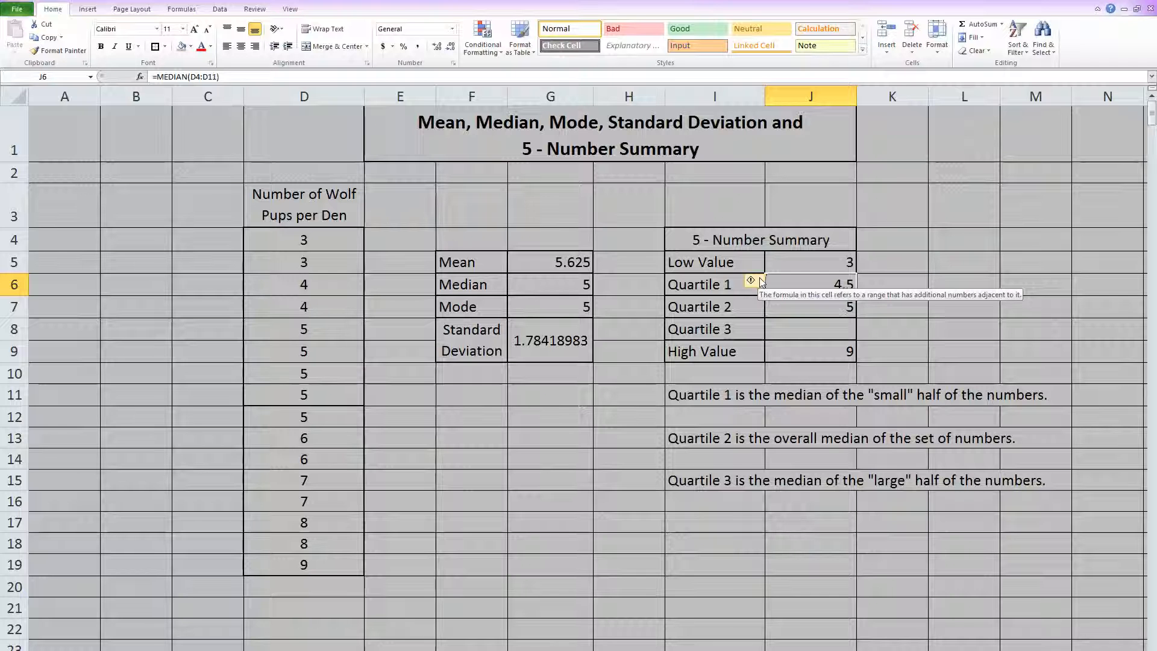
left_click(753, 283)
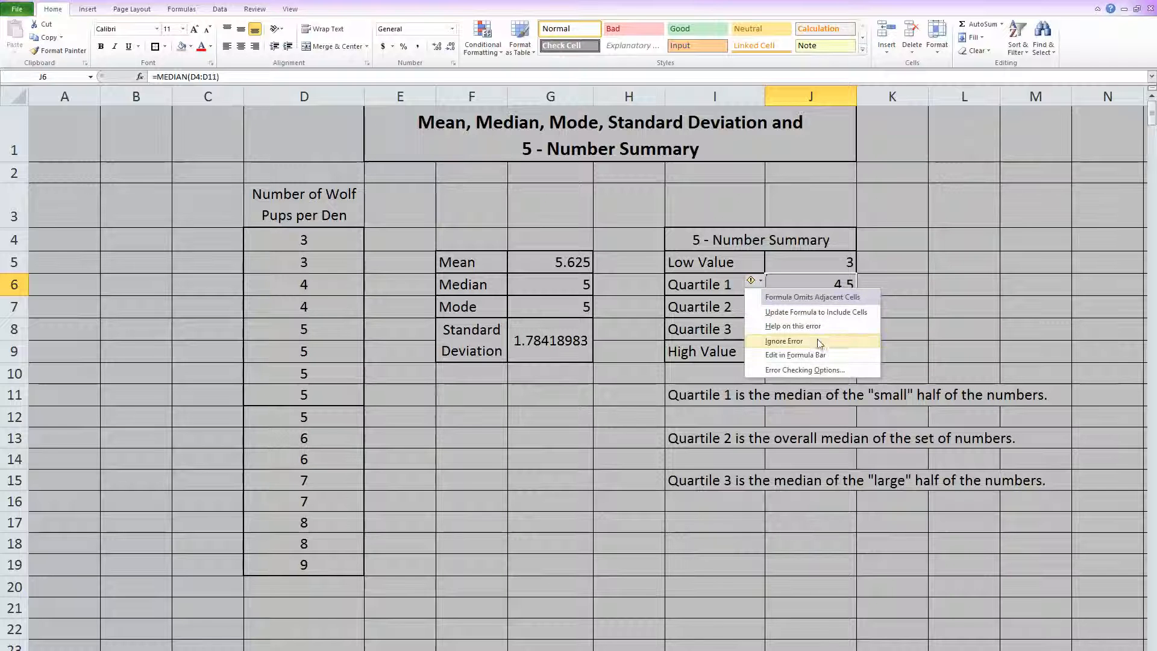
left_click(784, 340)
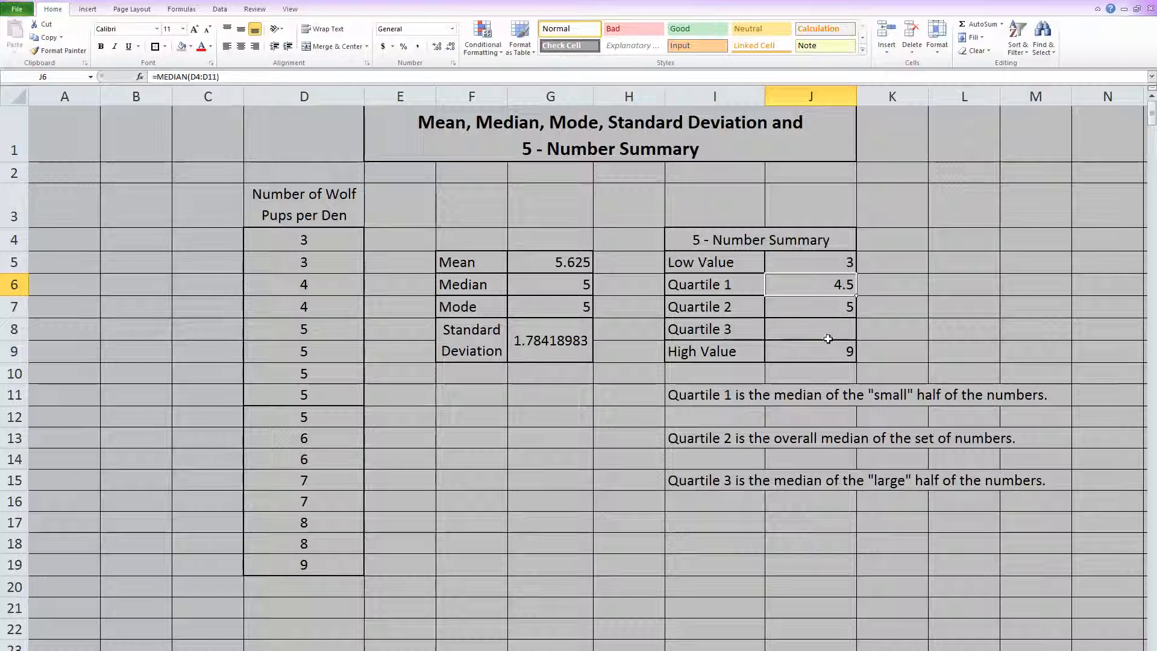
left_click(832, 327)
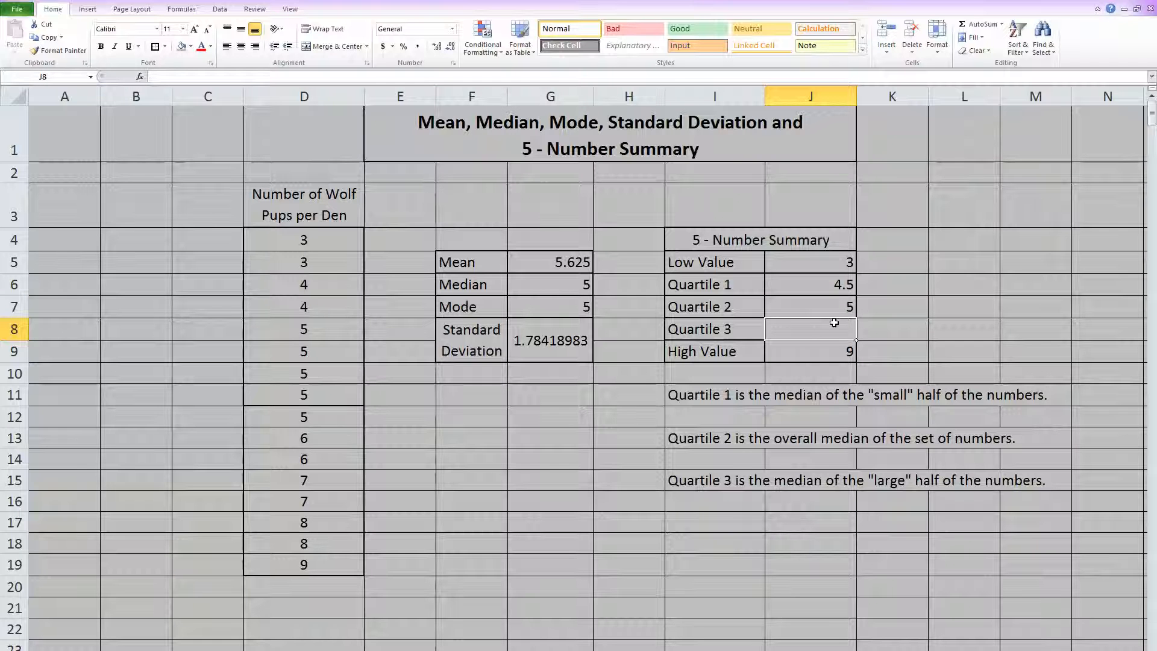
- Enter =MEDIAN(D12:D19) in J8 so Quartile 3 reads 7
type("=media")
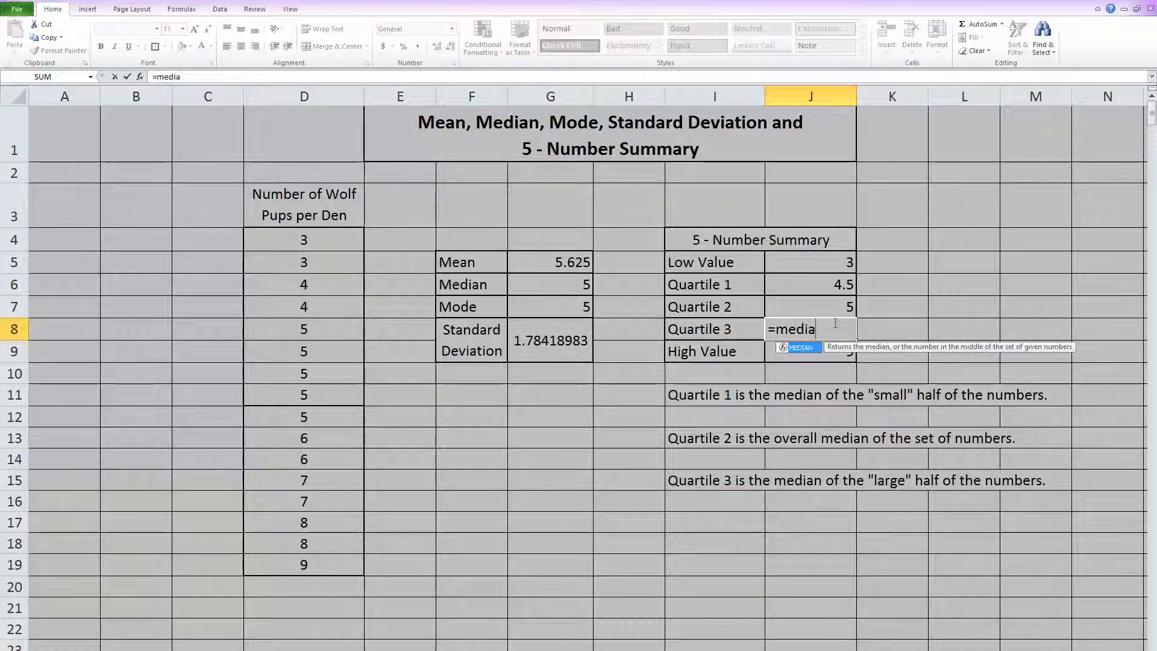
type("n(")
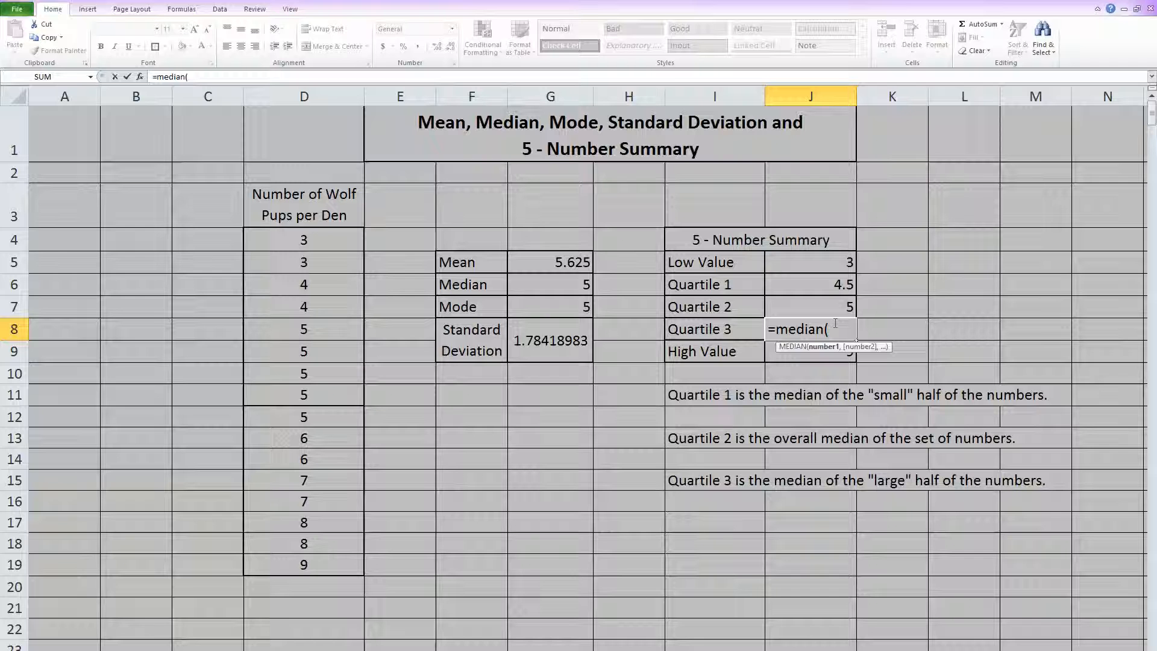
left_click_drag(304, 416, 303, 564)
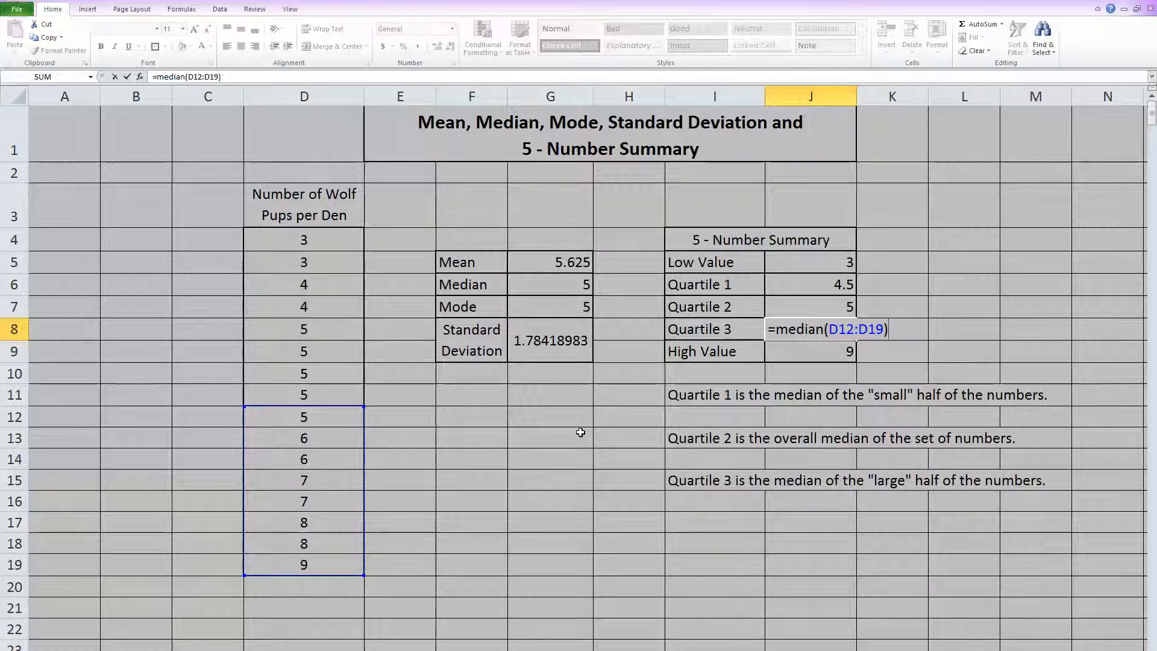
key("Enter")
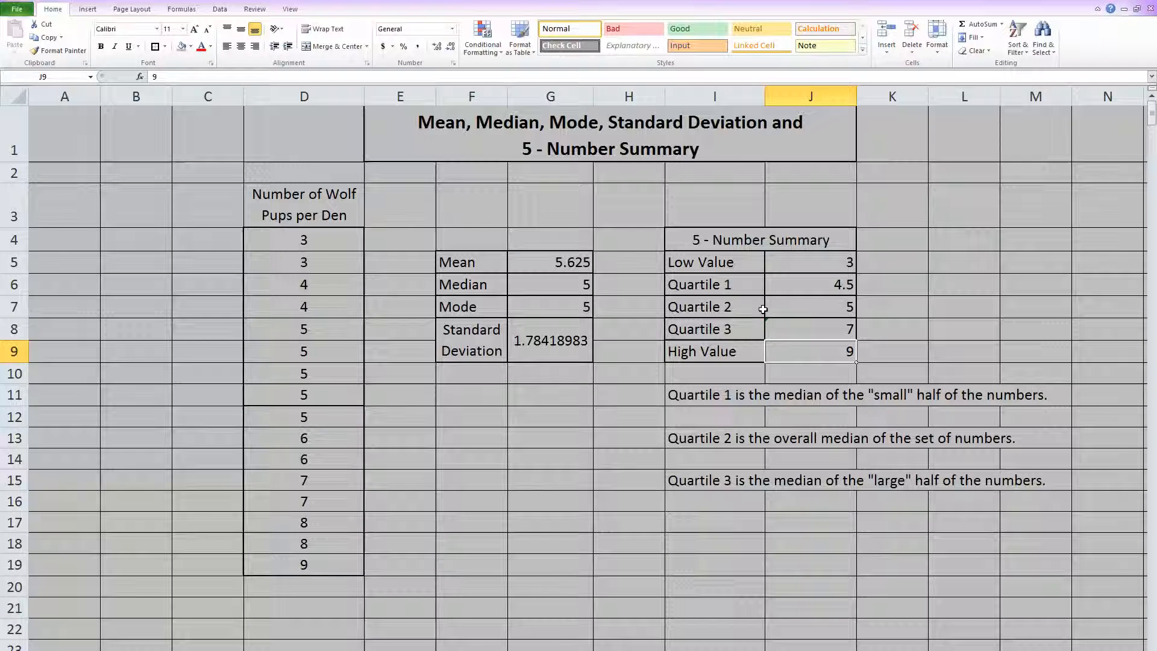
- Dismiss the Quartile 3 warning with Ignore Error and deselect the finished summary
left_click(755, 327)
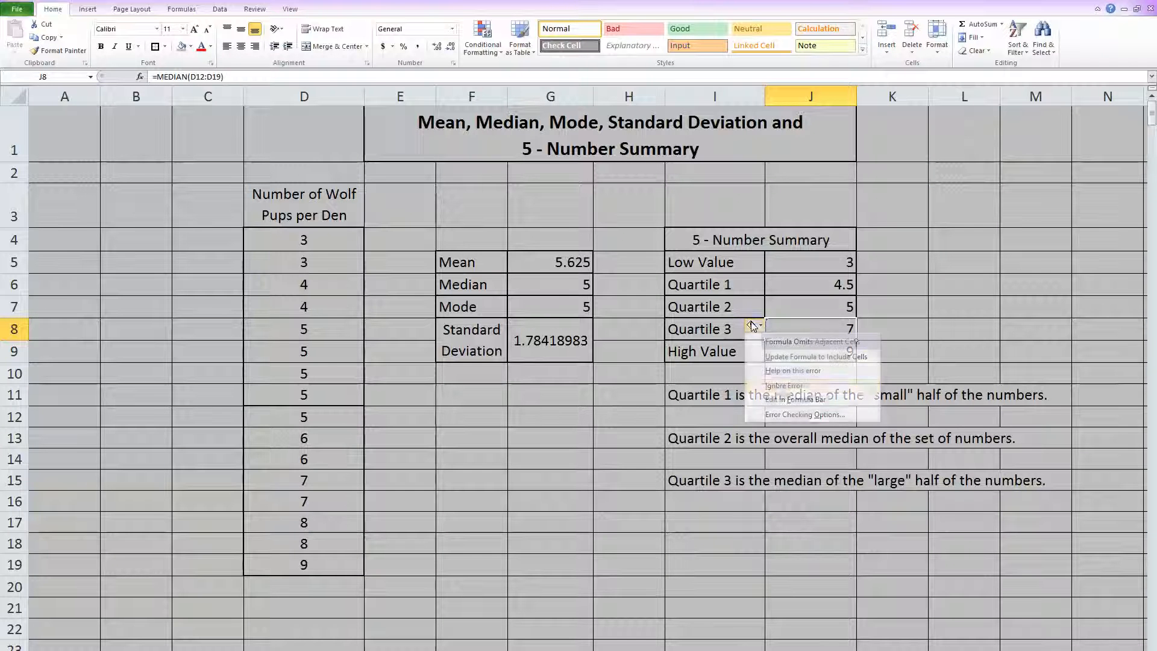
left_click(560, 451)
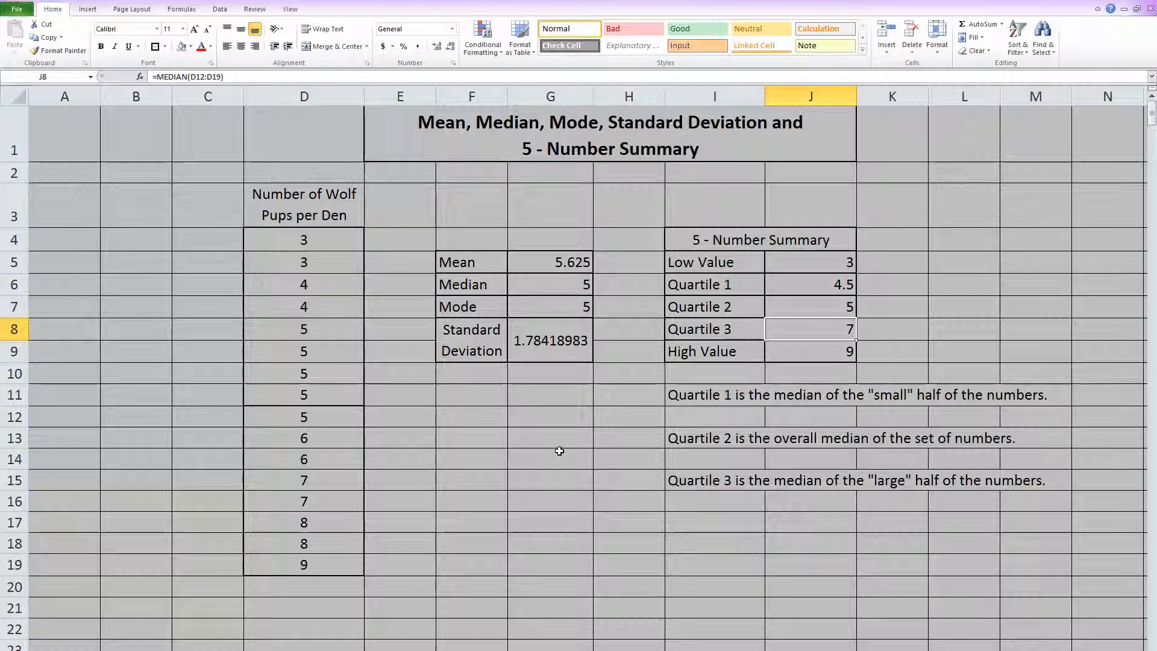
left_click(560, 458)
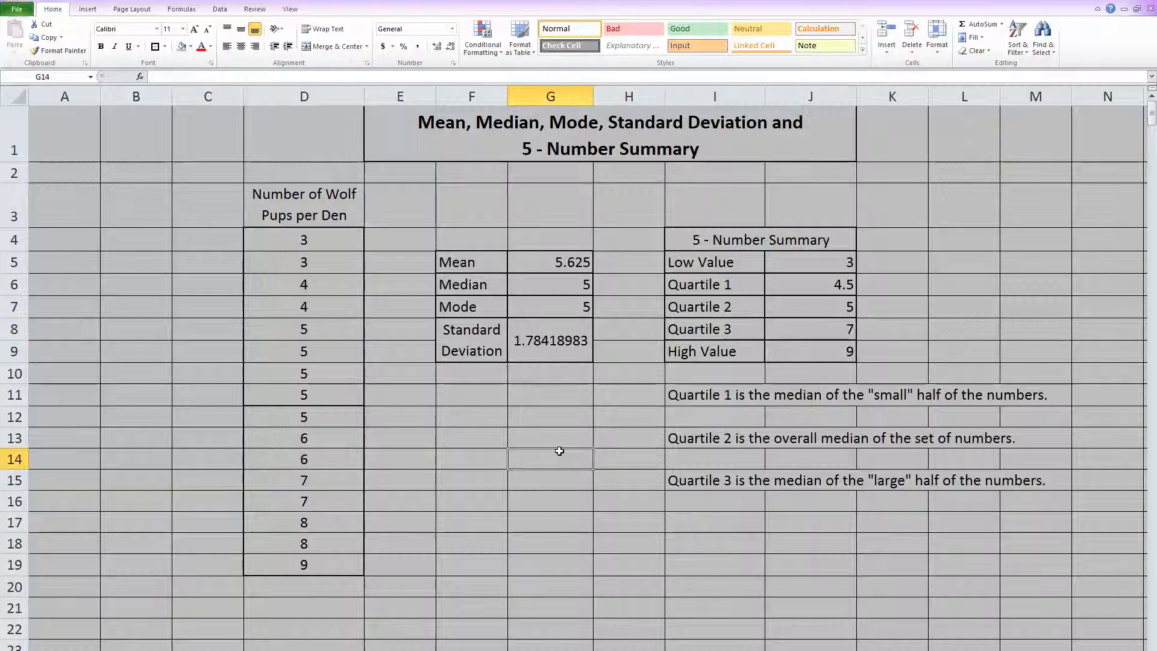